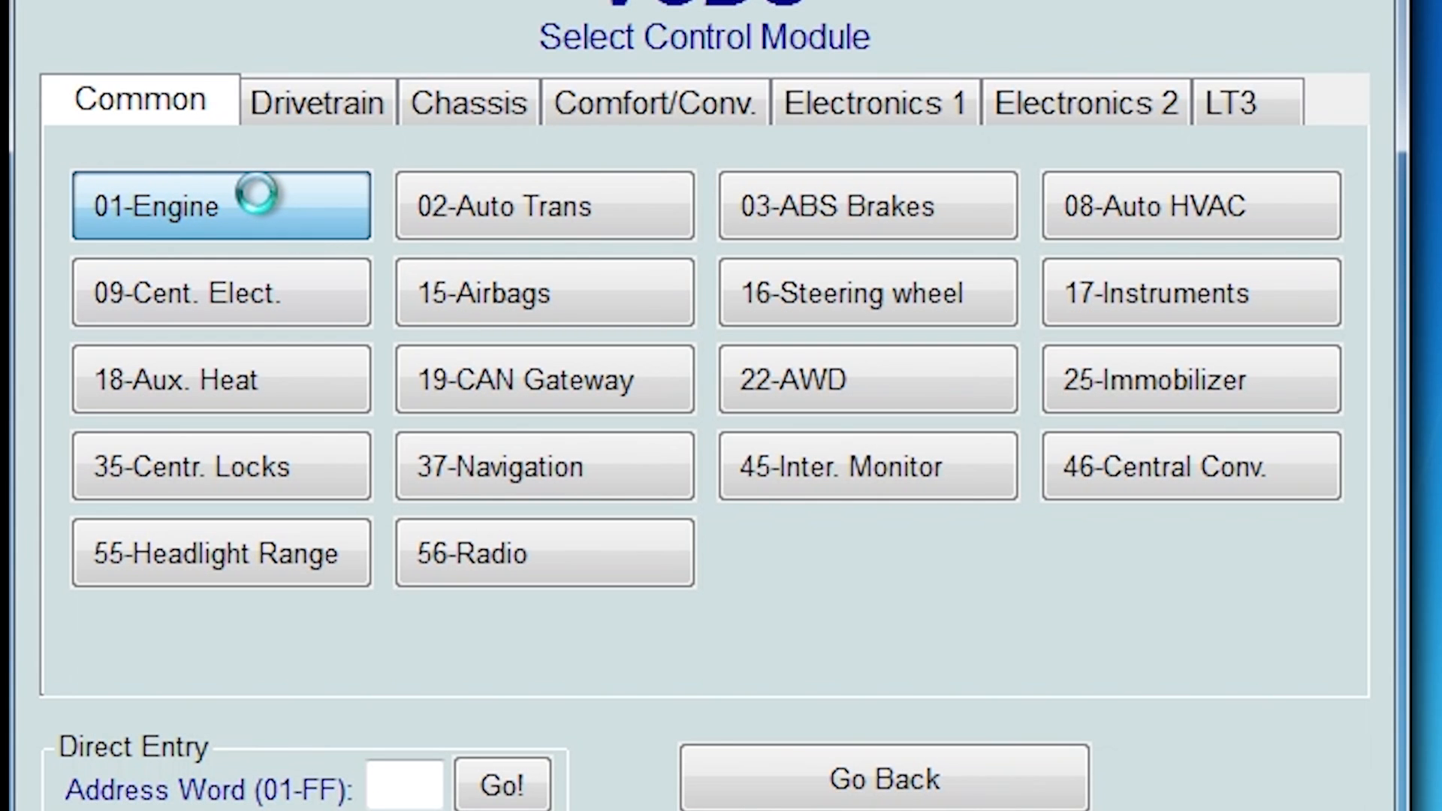
- Connect to the 01-Engine controller to show its controller info and functions
{"action": "left_click", "coordinate": [221, 205]}
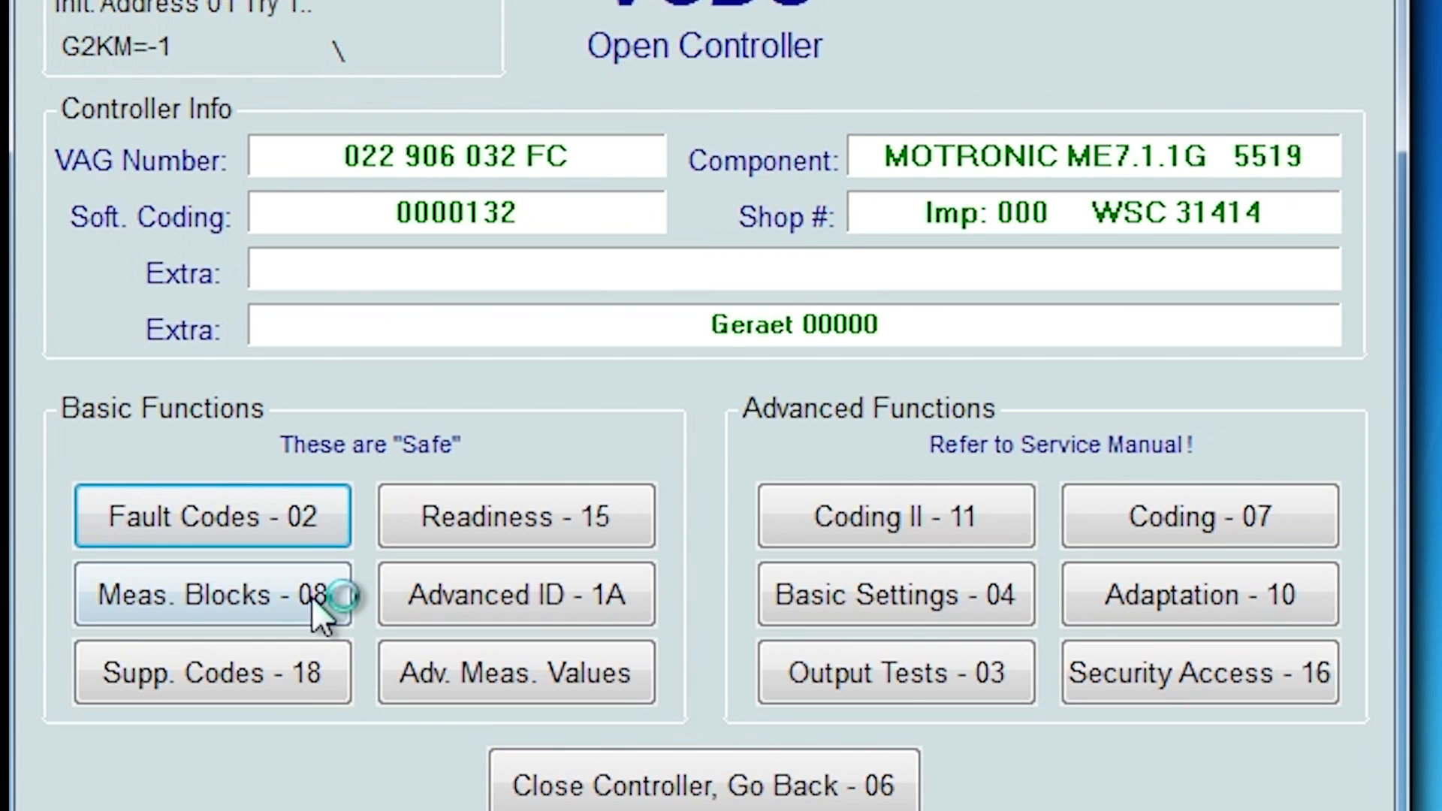
{"action": "left_click", "coordinate": [213, 596]}
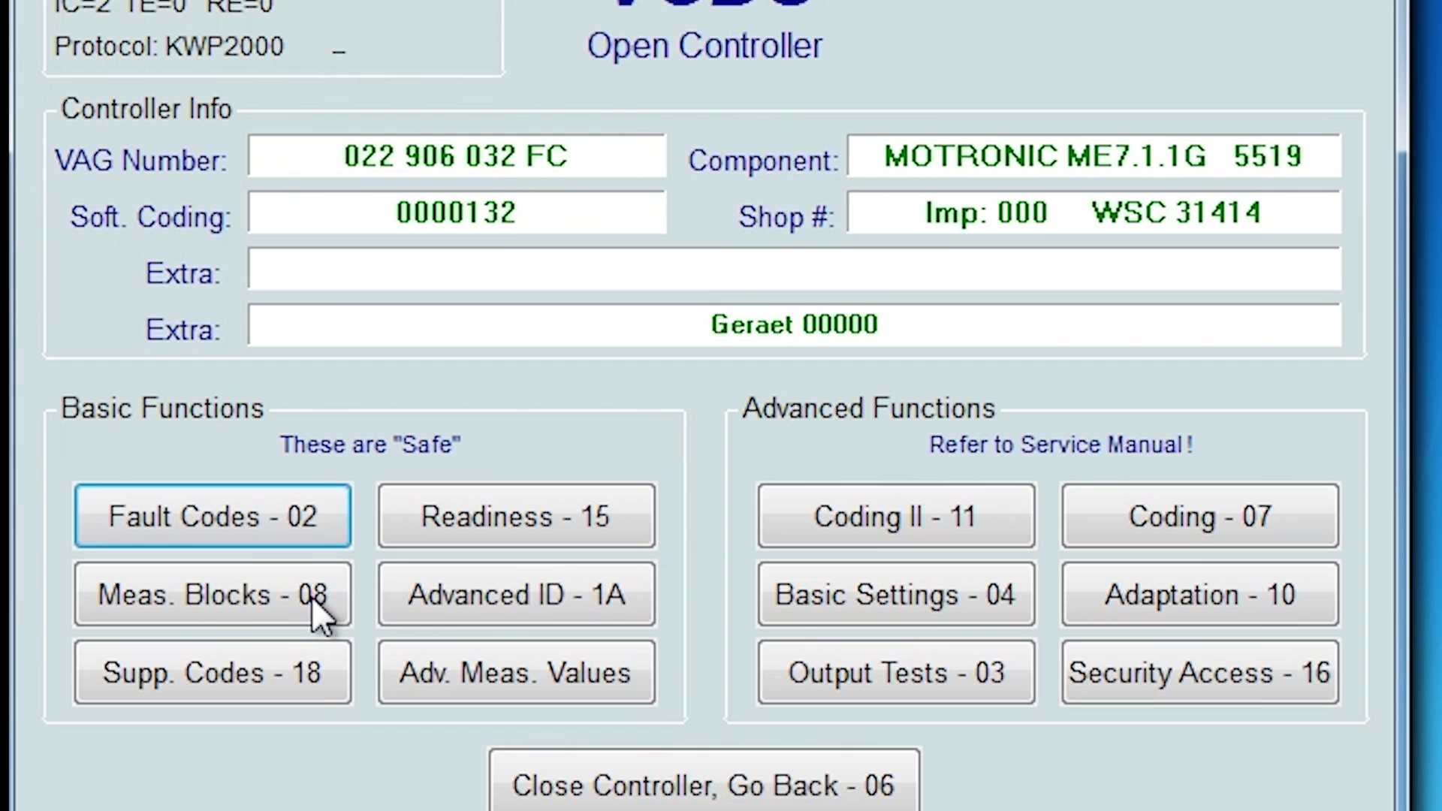
- Enter groups 208 and 209 and read them: 680 /min, counts 124 and 127
{"action": "left_click", "coordinate": [213, 595]}
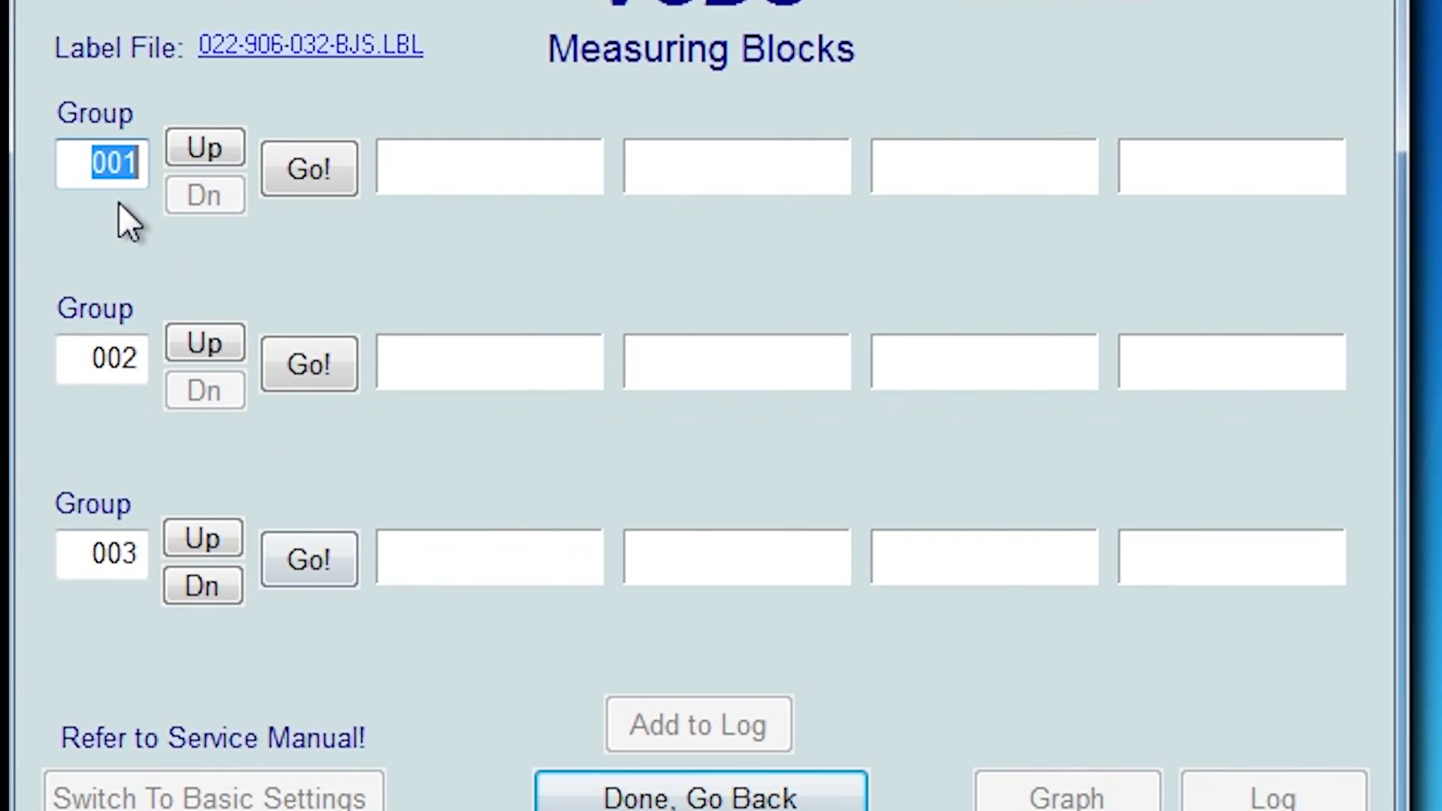
{"action": "type", "text": "208"}
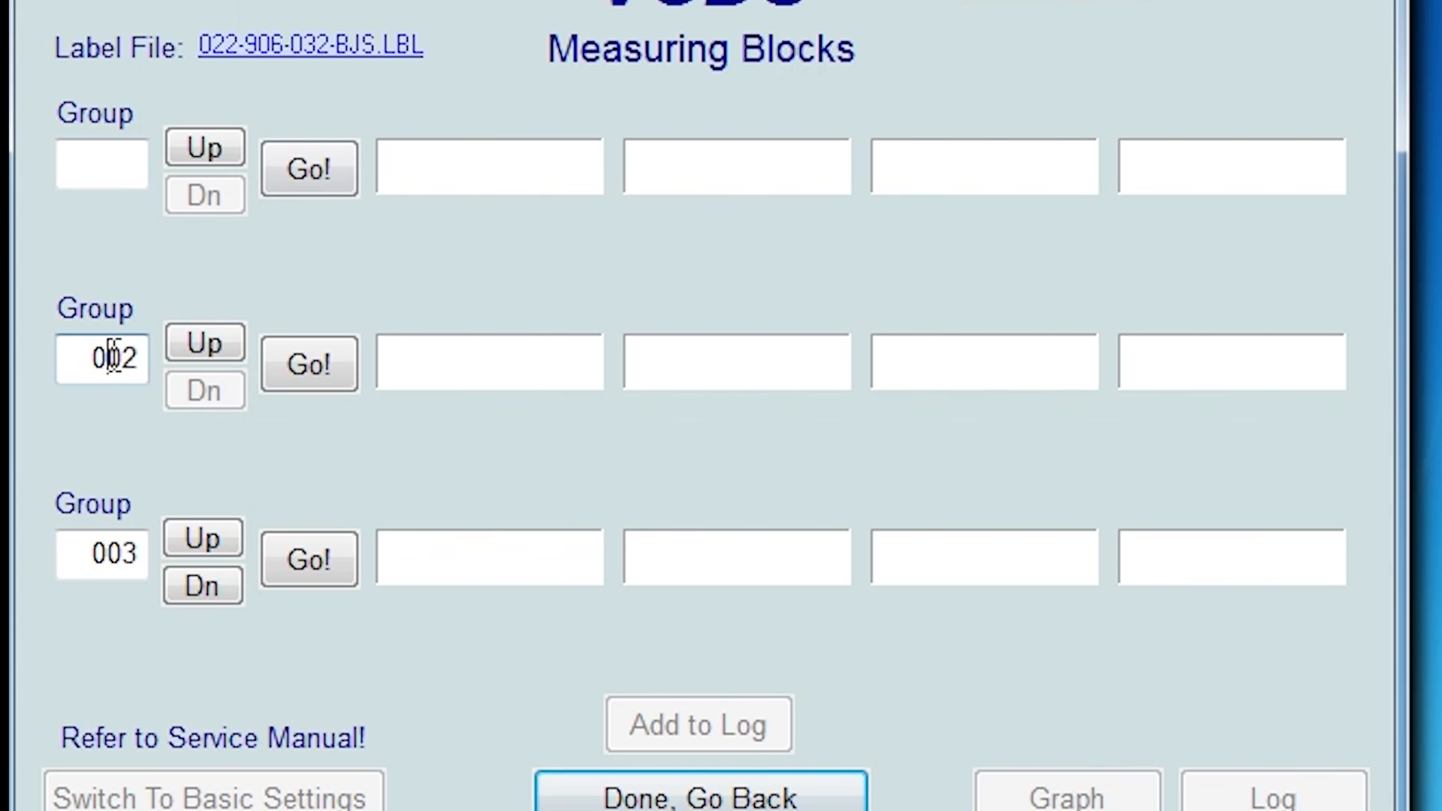
{"action": "type", "text": "20"}
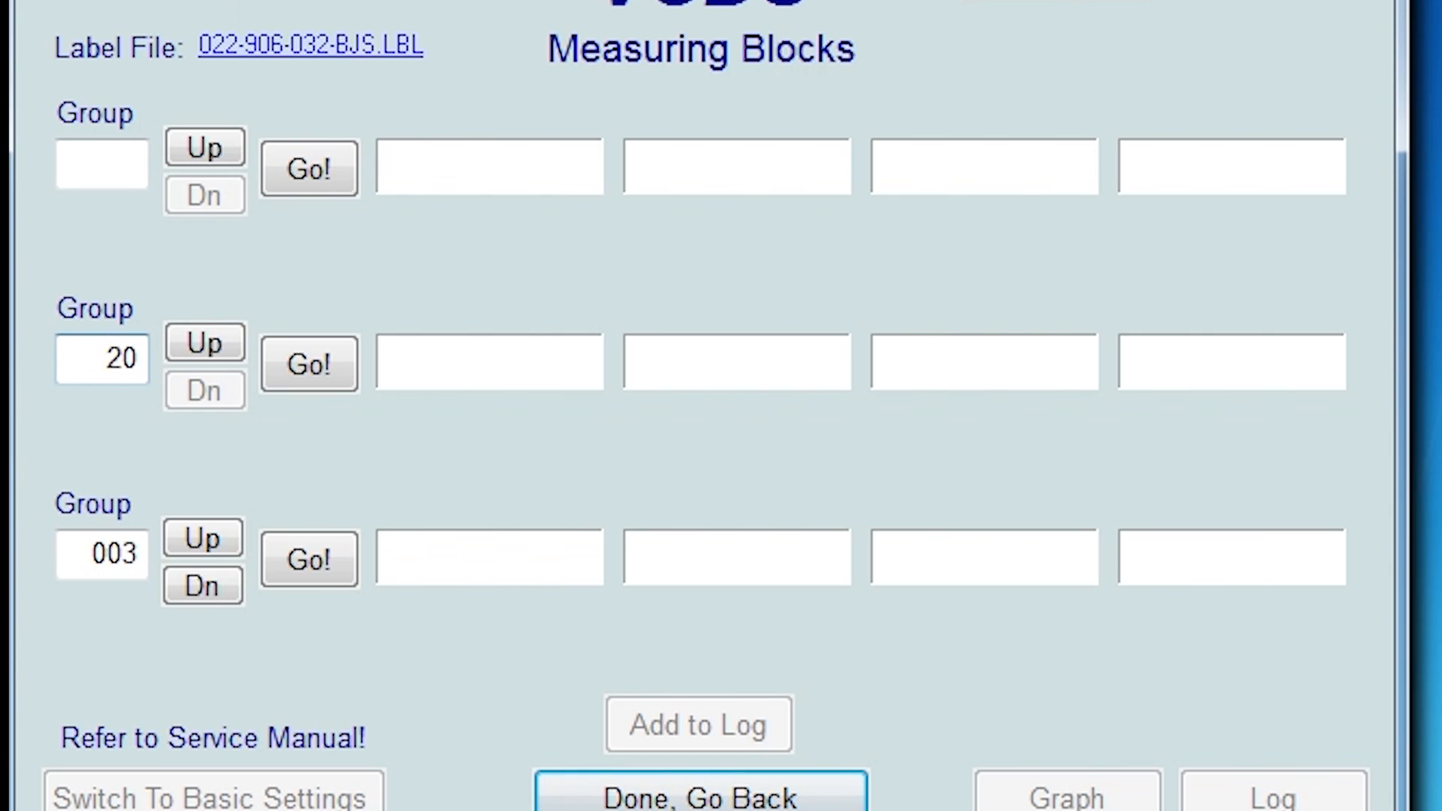
{"action": "left_click", "coordinate": [308, 363]}
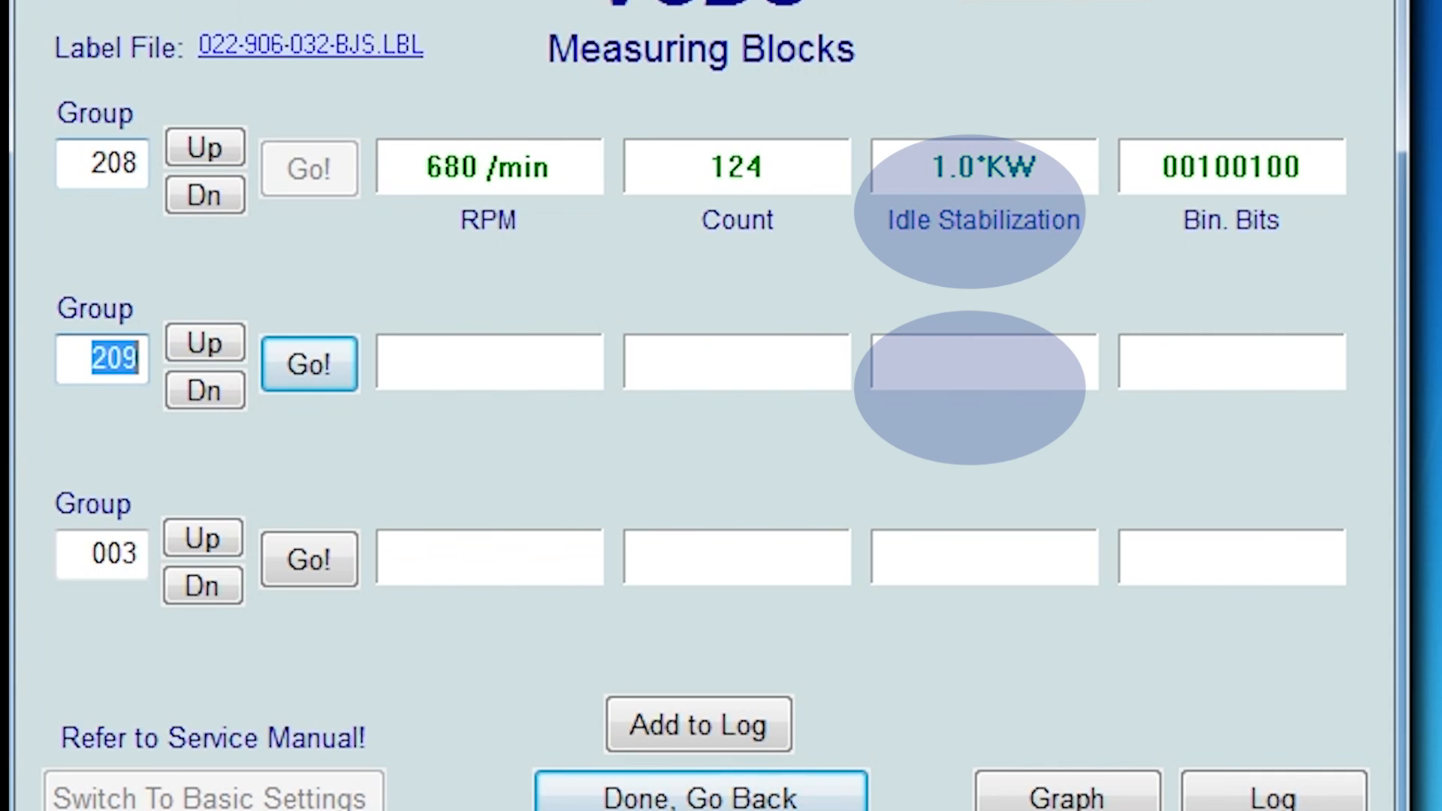
{"action": "left_click", "coordinate": [308, 364]}
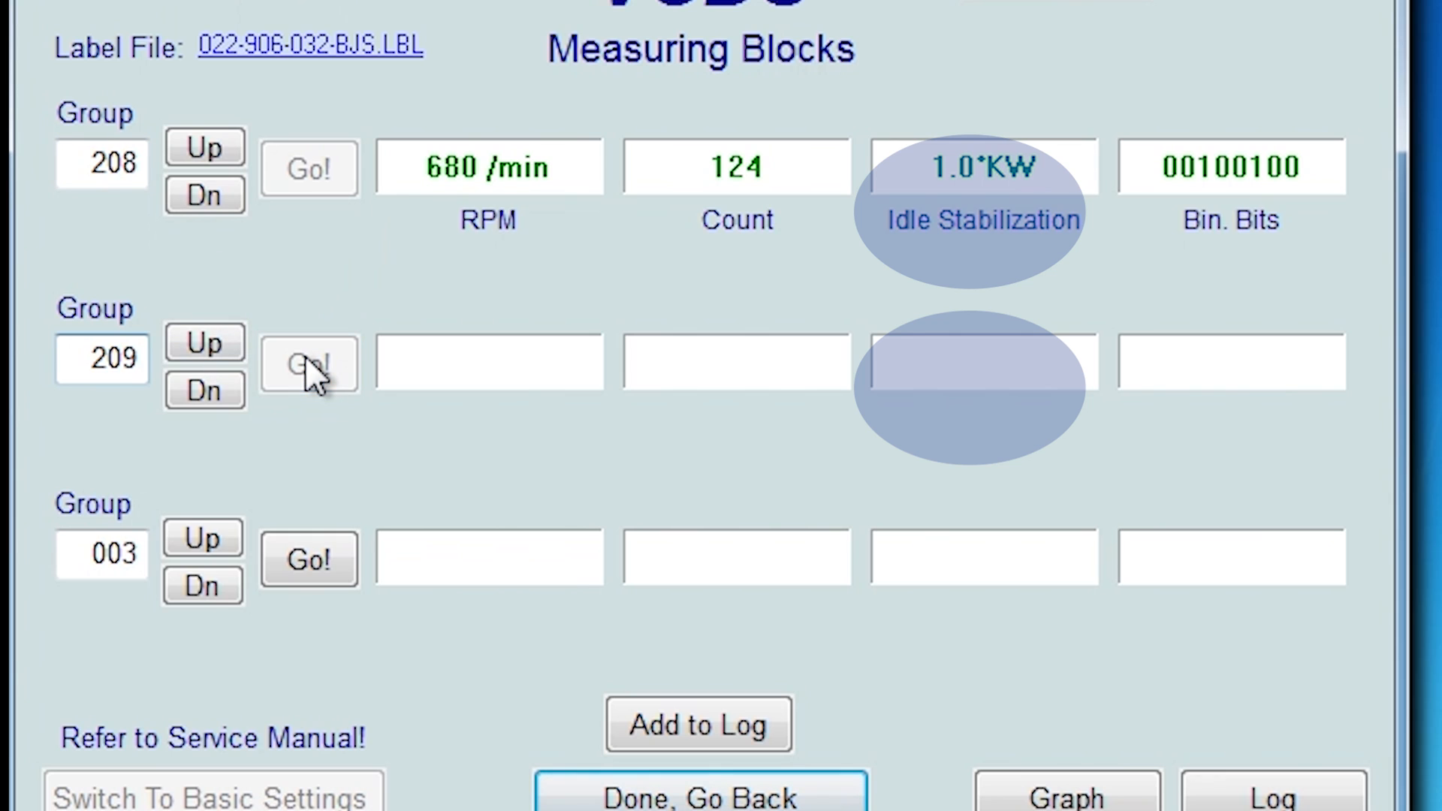
{"action": "left_click", "coordinate": [308, 364]}
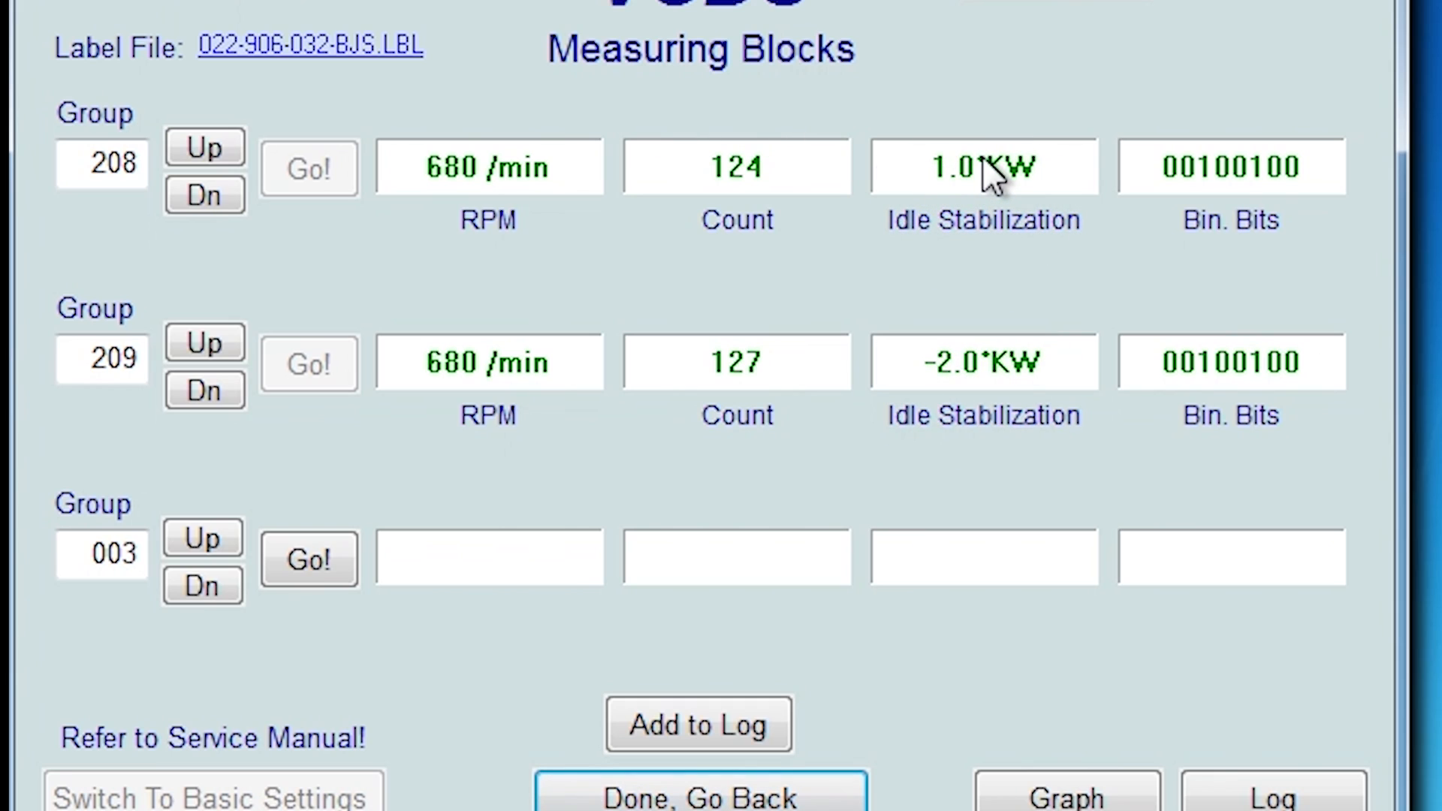
{"action": "mouse_move", "coordinate": [997, 387]}
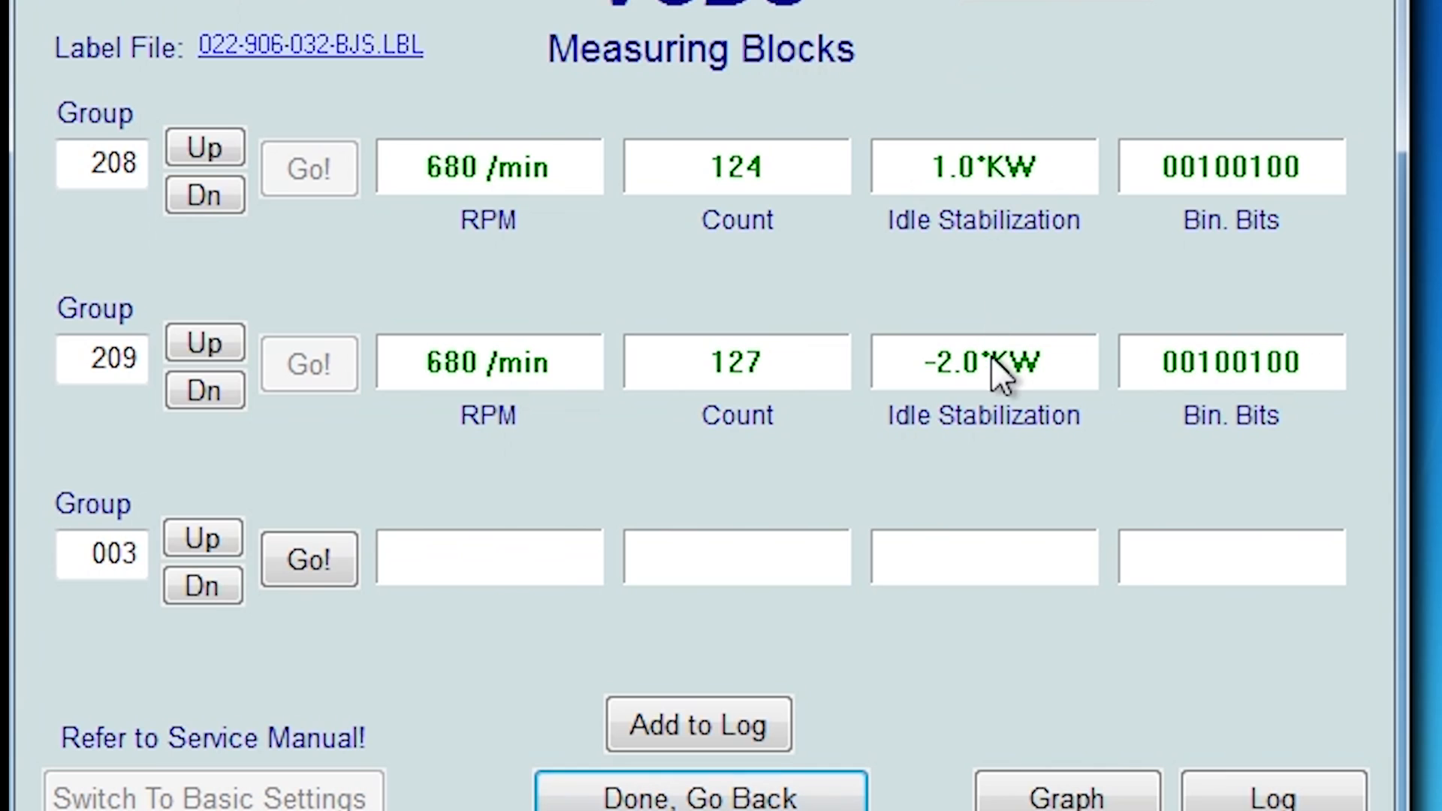
{"action": "mouse_move", "coordinate": [994, 398]}
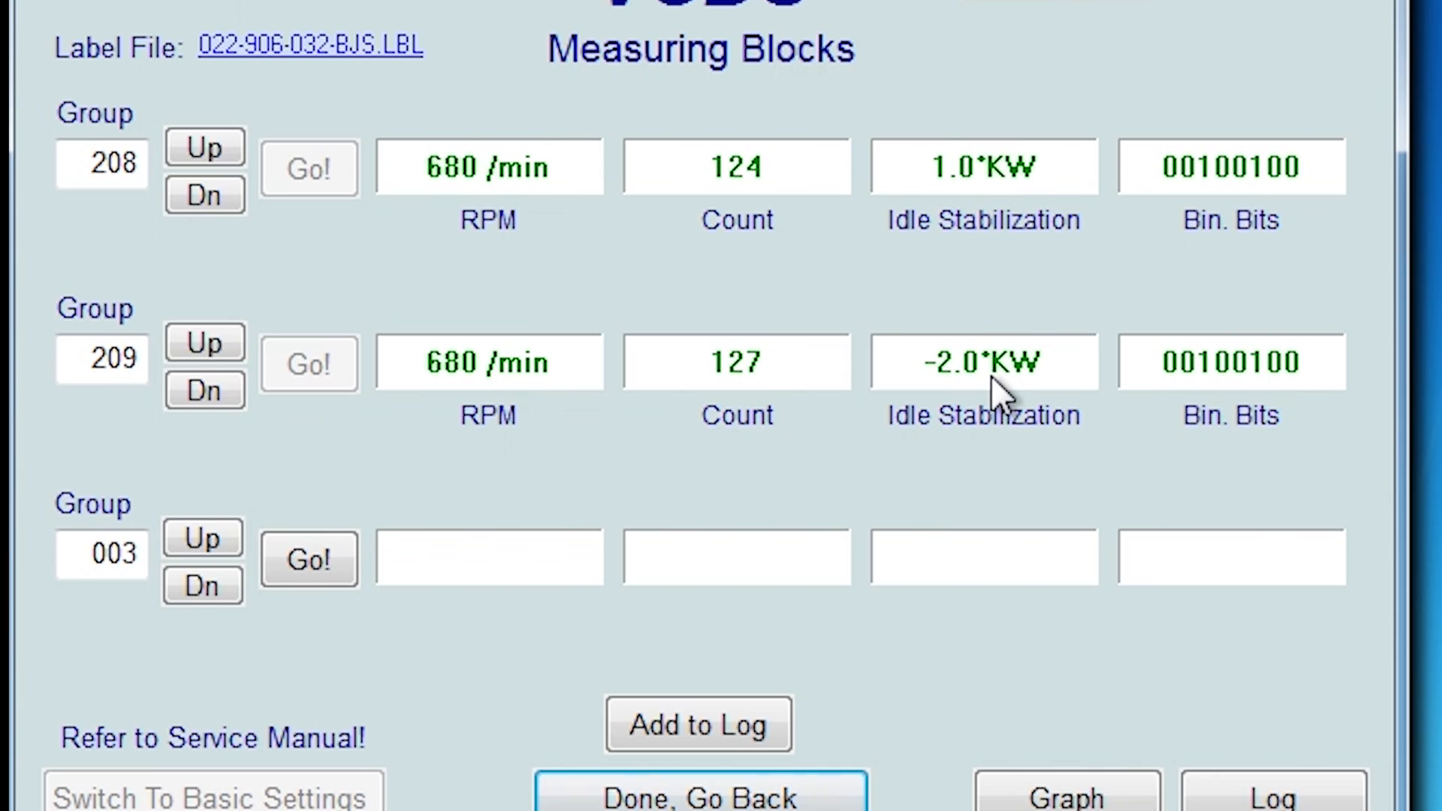
{"action": "mouse_move", "coordinate": [1221, 190]}
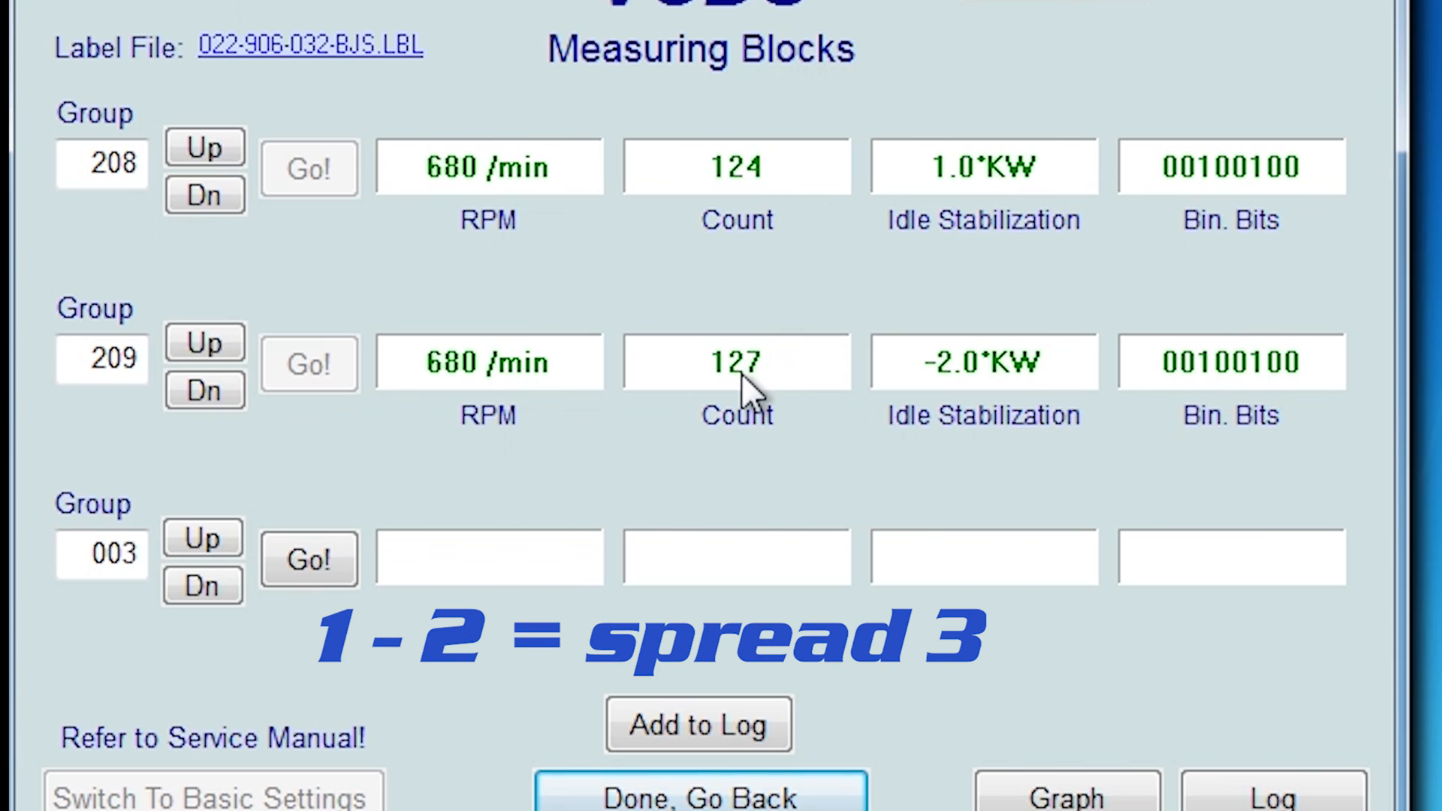
{"action": "mouse_move", "coordinate": [551, 398]}
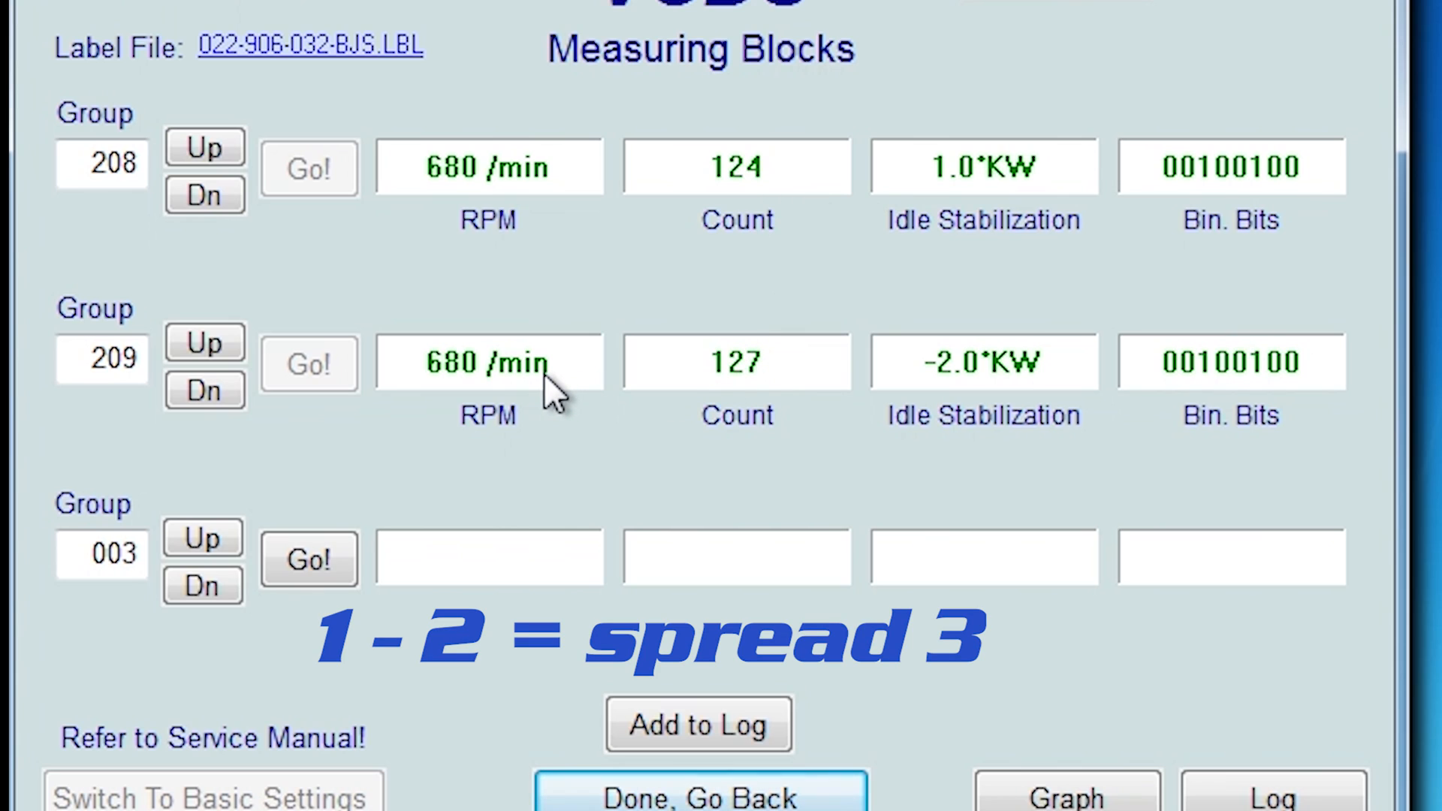
{"action": "mouse_move", "coordinate": [625, 791]}
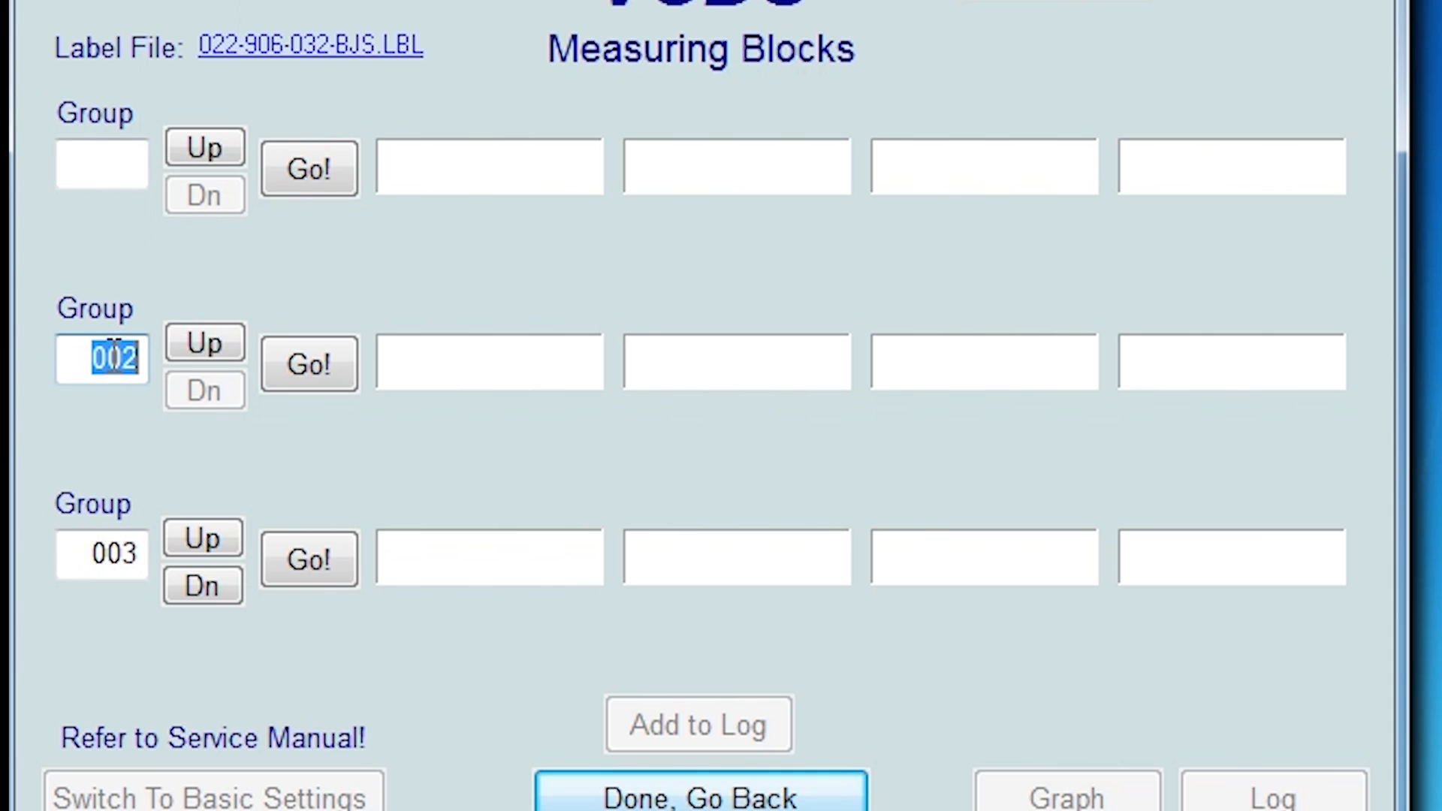
- Reload groups 208 and 209 with 209 entered, then choose Done, Go Back
{"action": "type", "text": "209"}
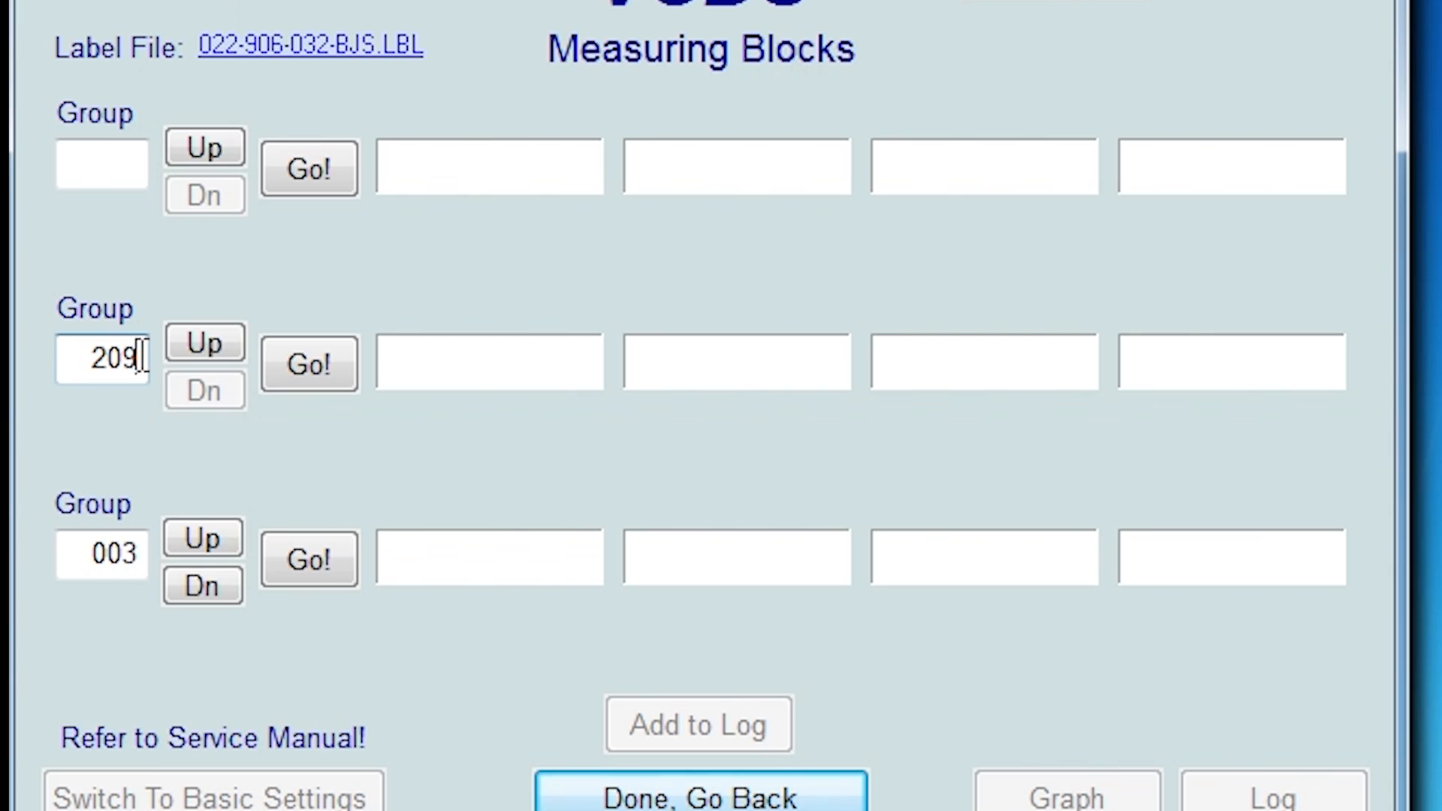
{"action": "left_click", "coordinate": [309, 364]}
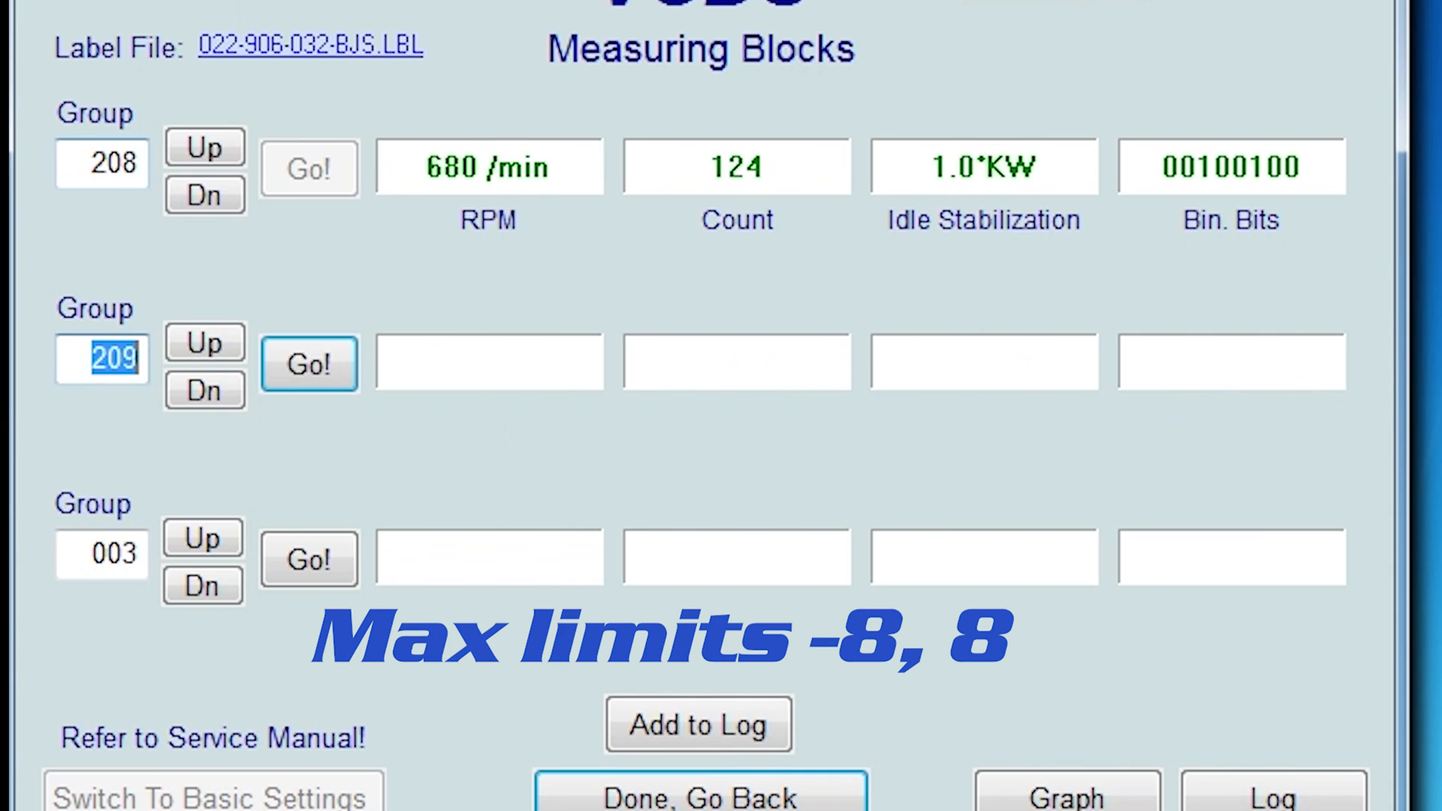
{"action": "mouse_move", "coordinate": [211, 343]}
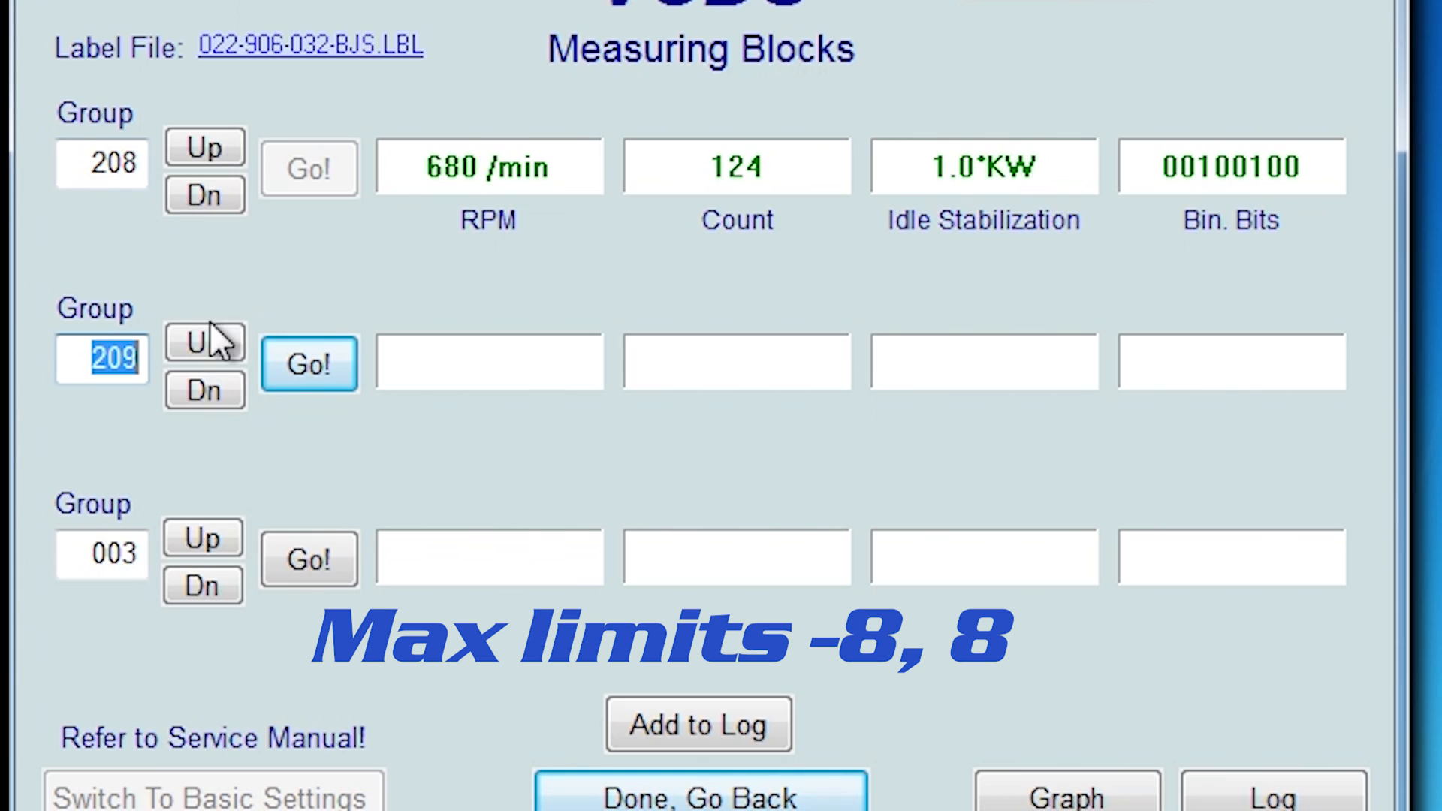
{"action": "left_click", "coordinate": [309, 365]}
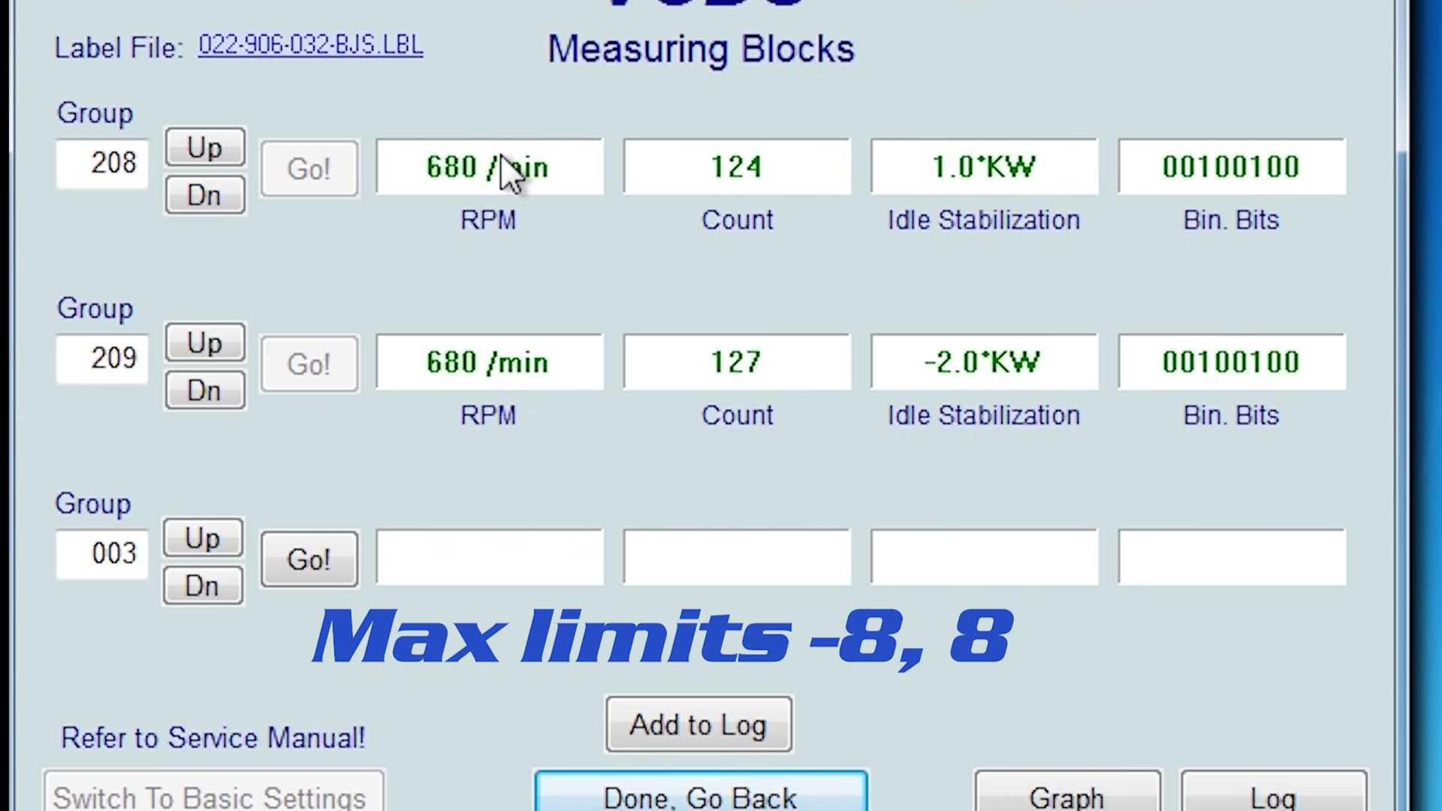
{"action": "mouse_move", "coordinate": [823, 154]}
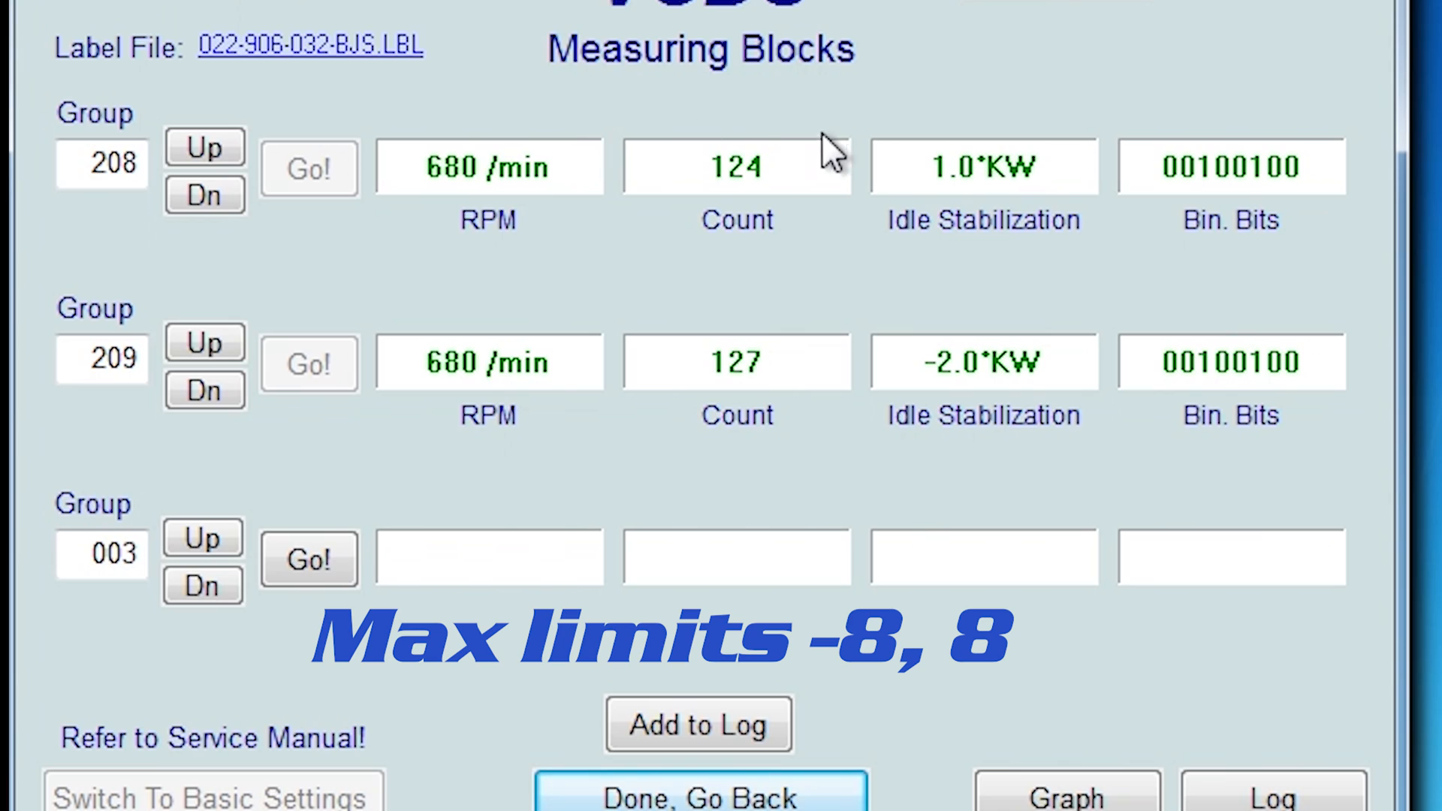
{"action": "mouse_move", "coordinate": [991, 180]}
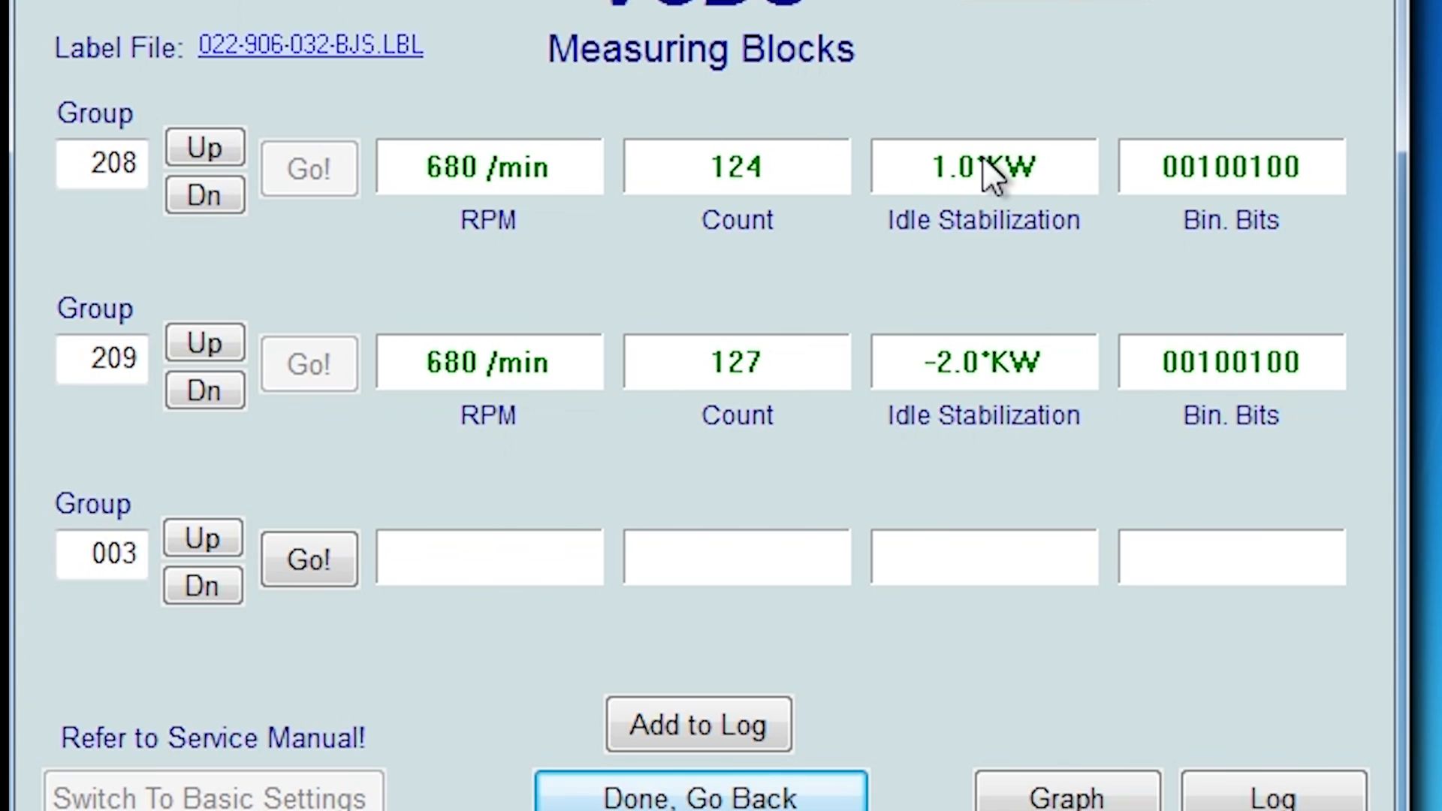
{"action": "mouse_move", "coordinate": [993, 402]}
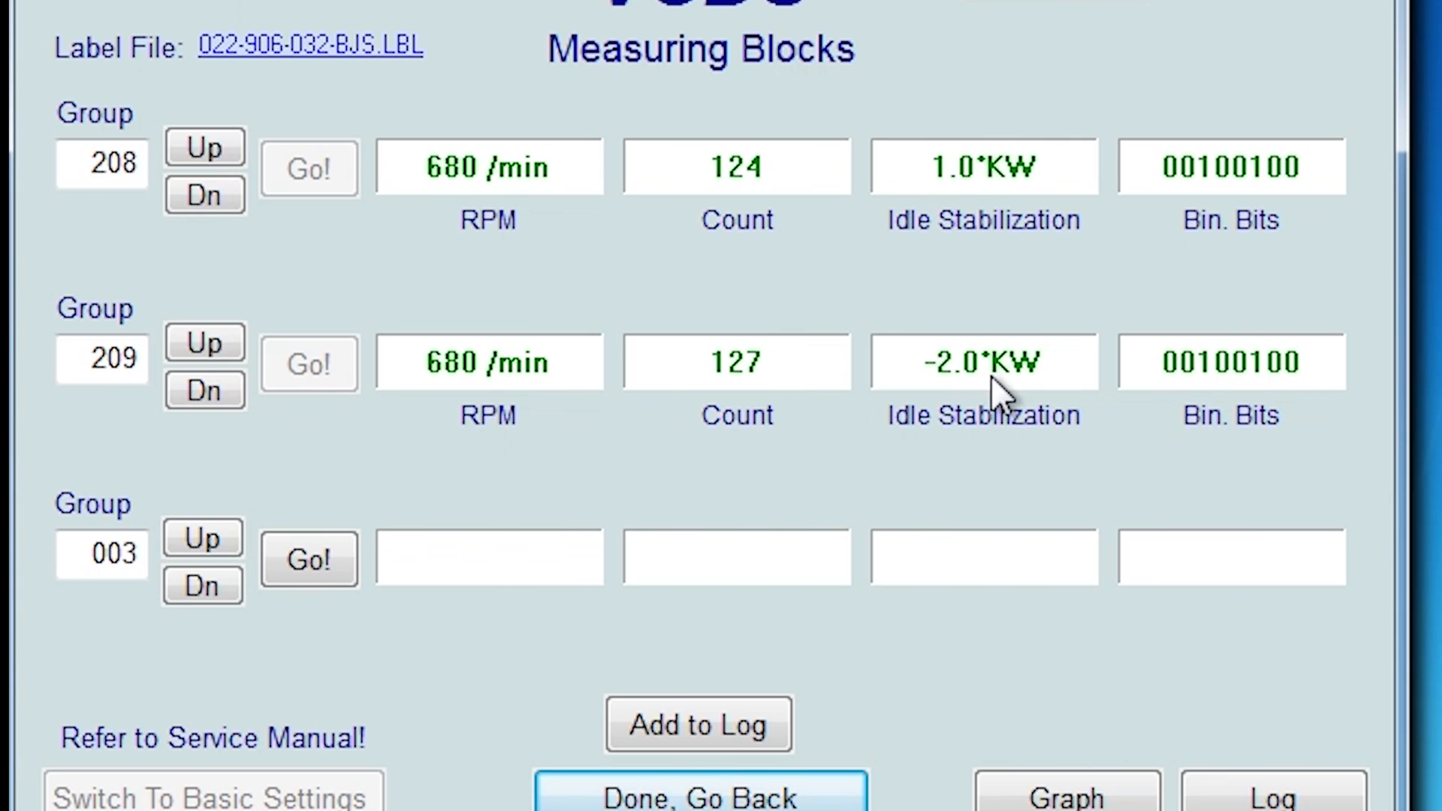
{"action": "mouse_move", "coordinate": [1158, 368]}
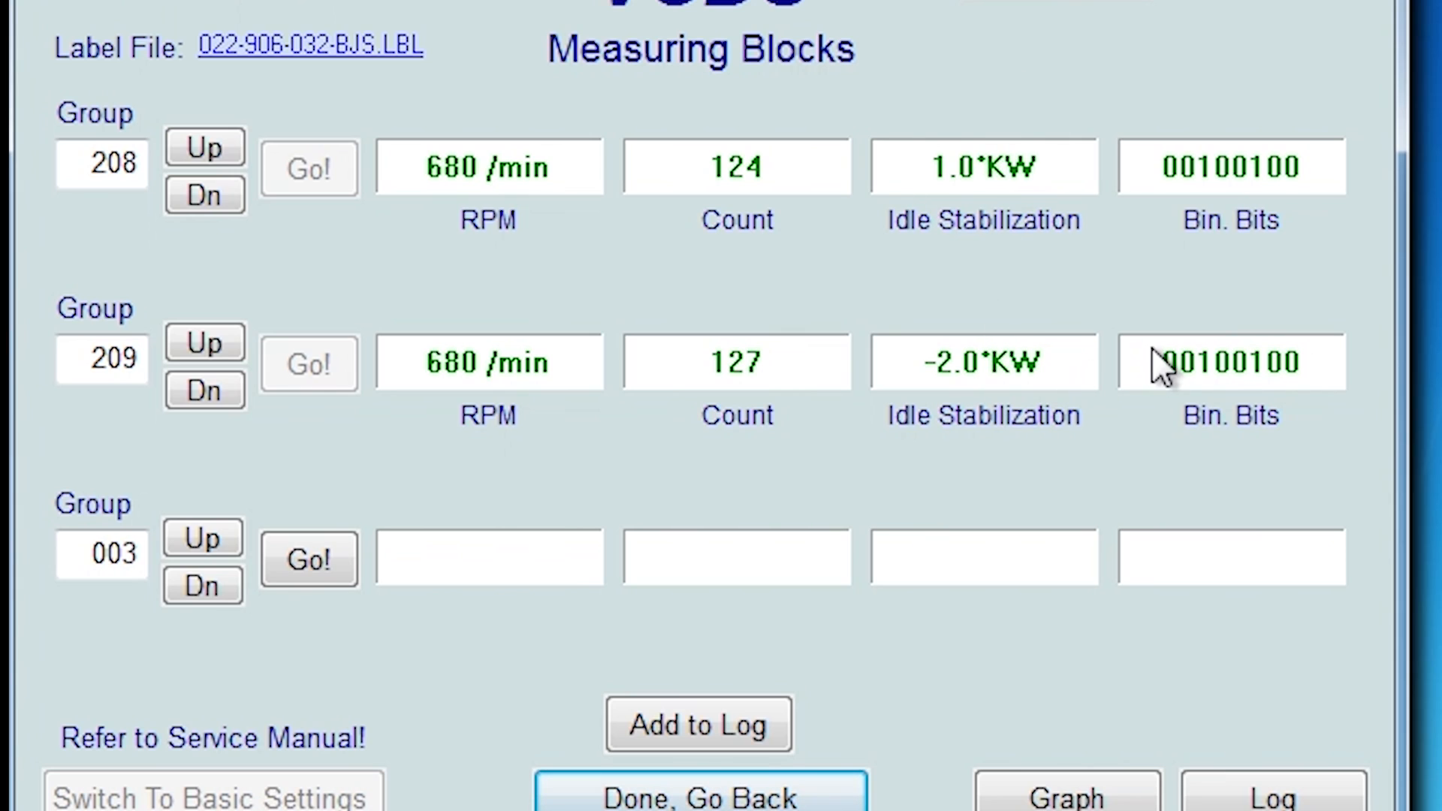
{"action": "mouse_move", "coordinate": [740, 184]}
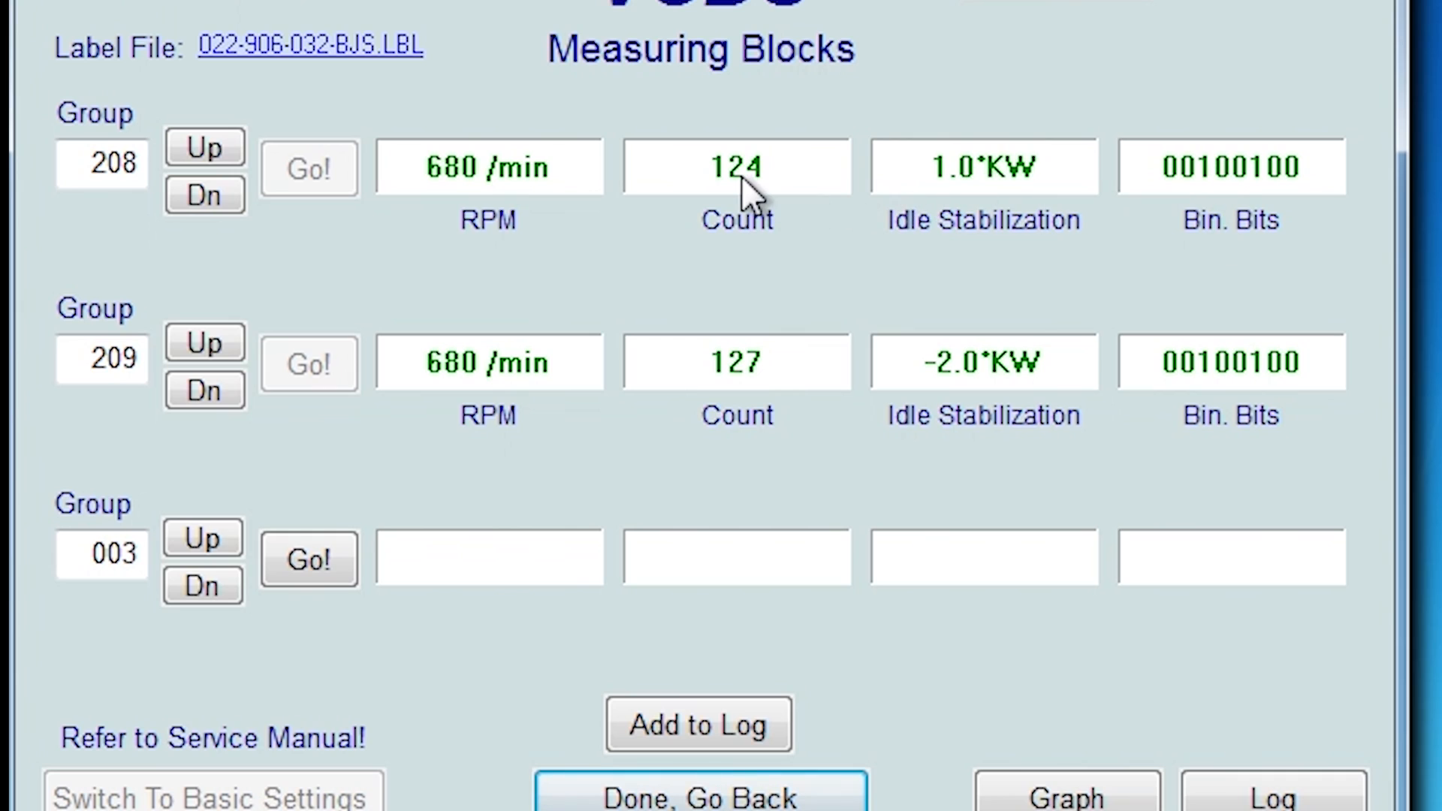
{"action": "mouse_move", "coordinate": [540, 387]}
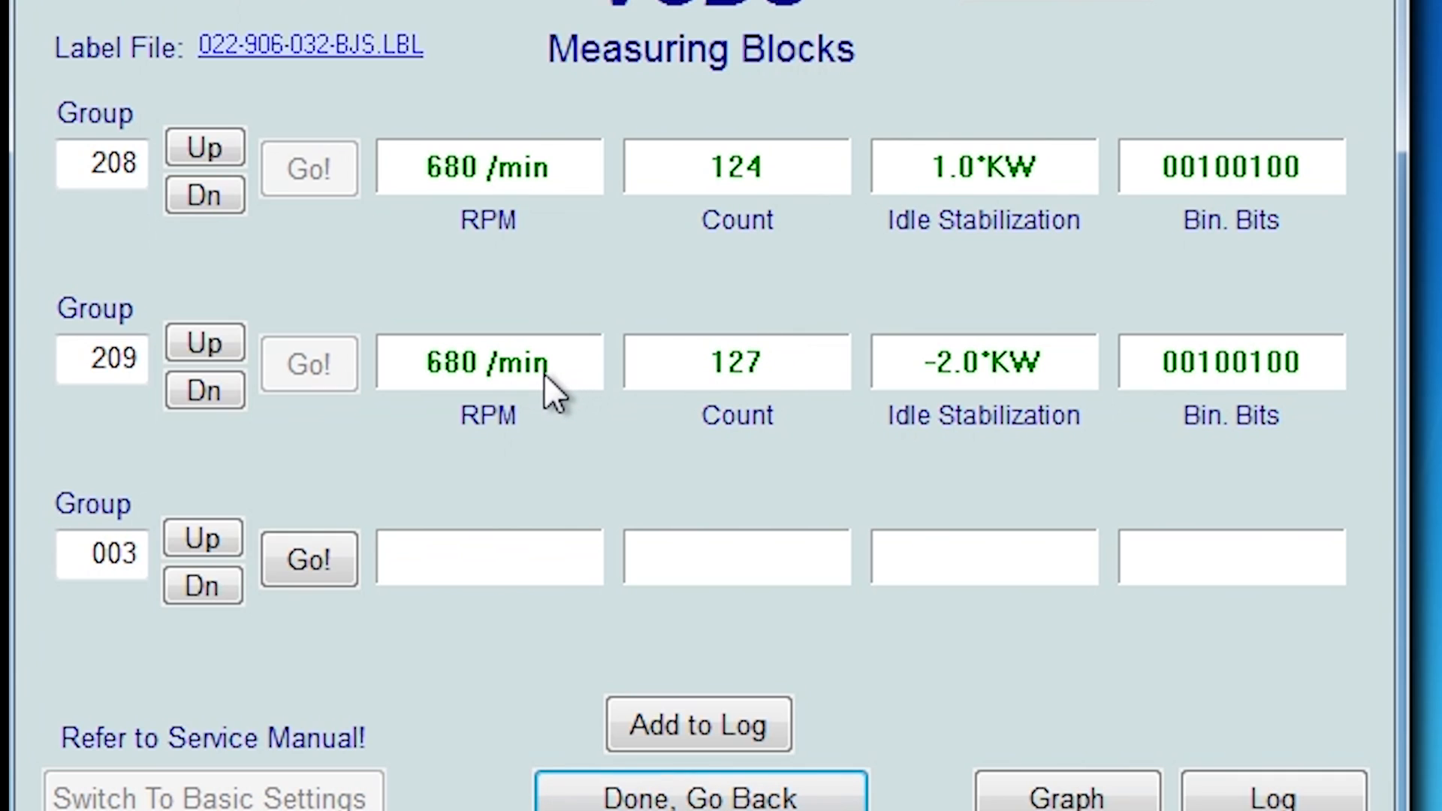
{"action": "mouse_move", "coordinate": [574, 669]}
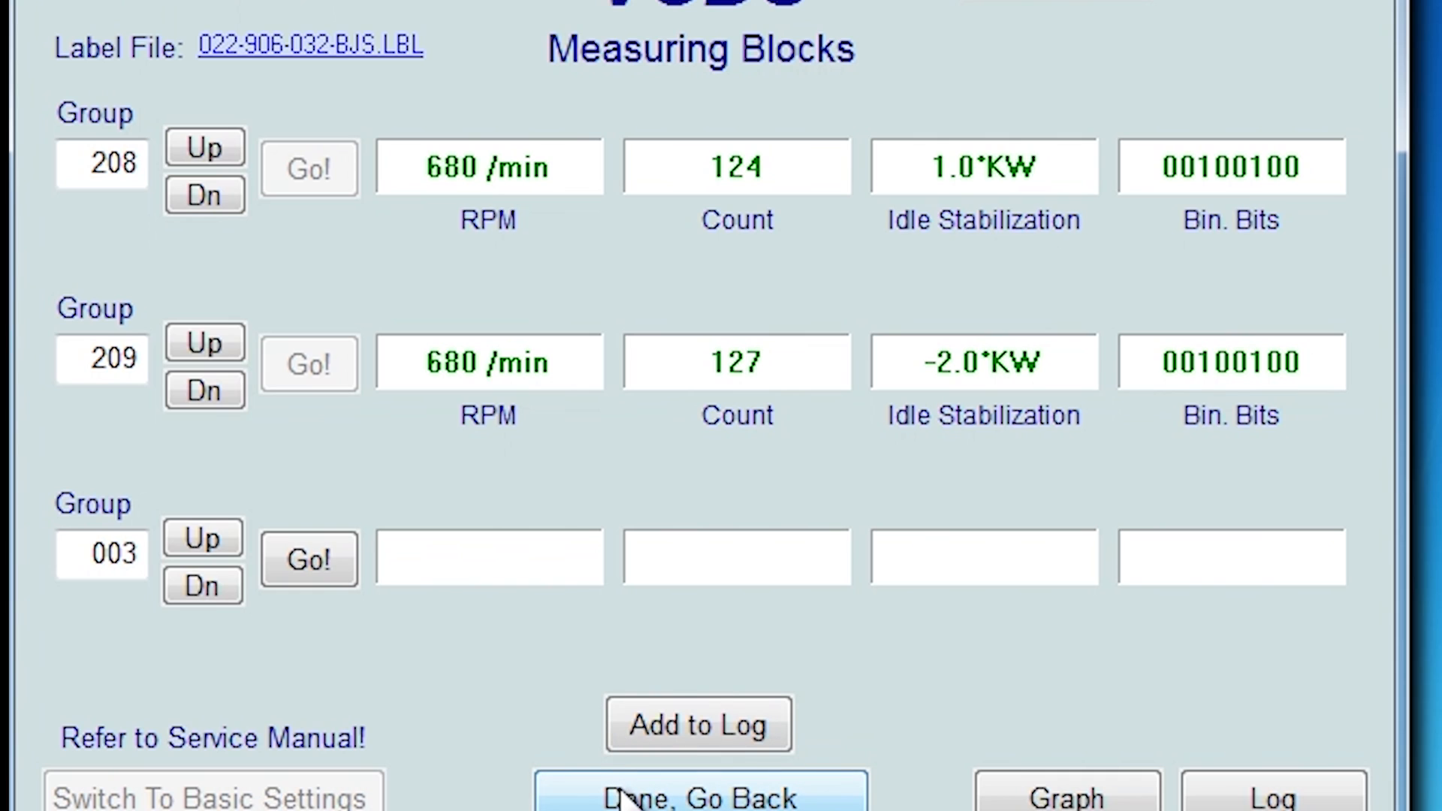
{"action": "left_click", "coordinate": [697, 799]}
{"action": "type", "text": "91"}
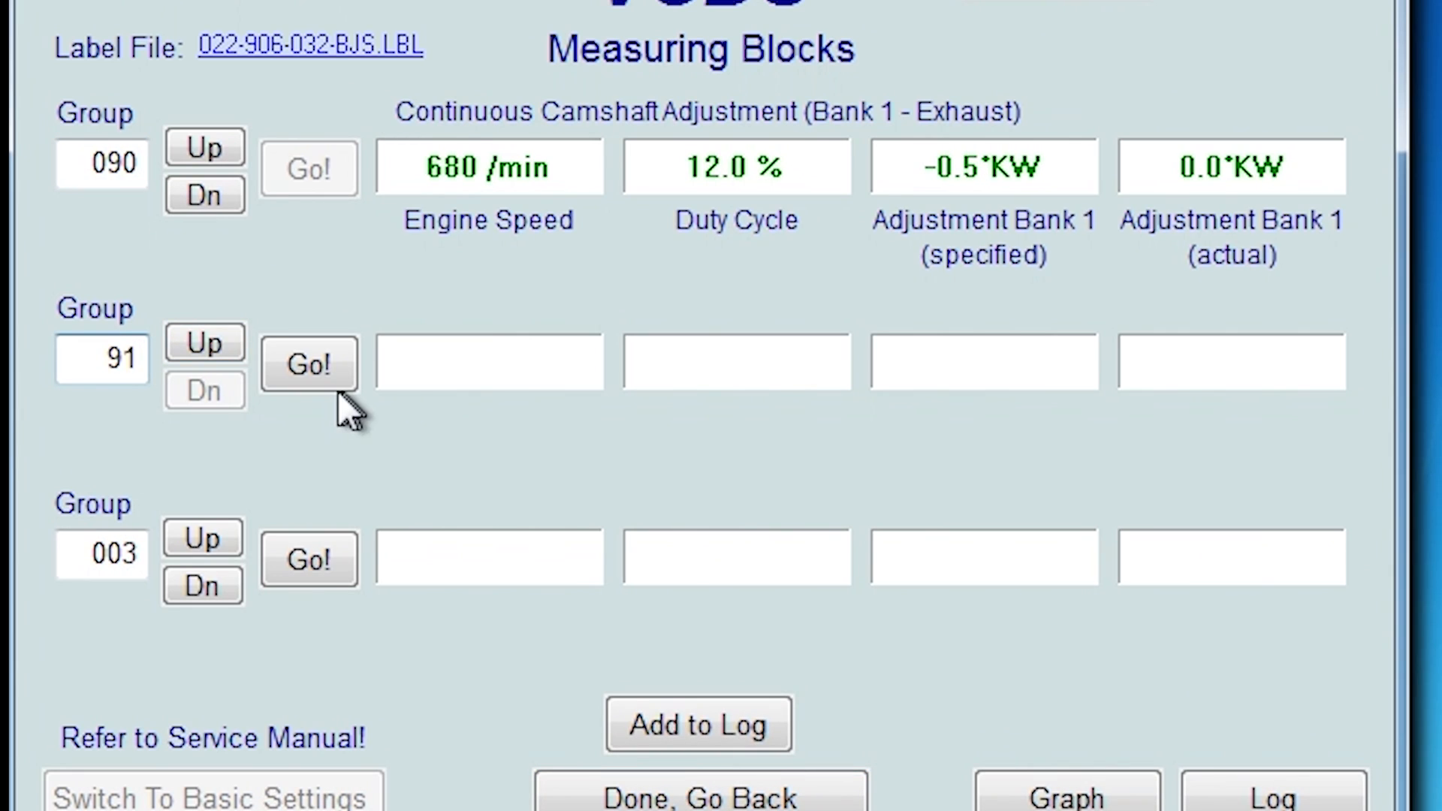
- Load group 091 Bank 1 intake readings: 22.0°KW specified and actual
{"action": "left_click", "coordinate": [308, 364]}
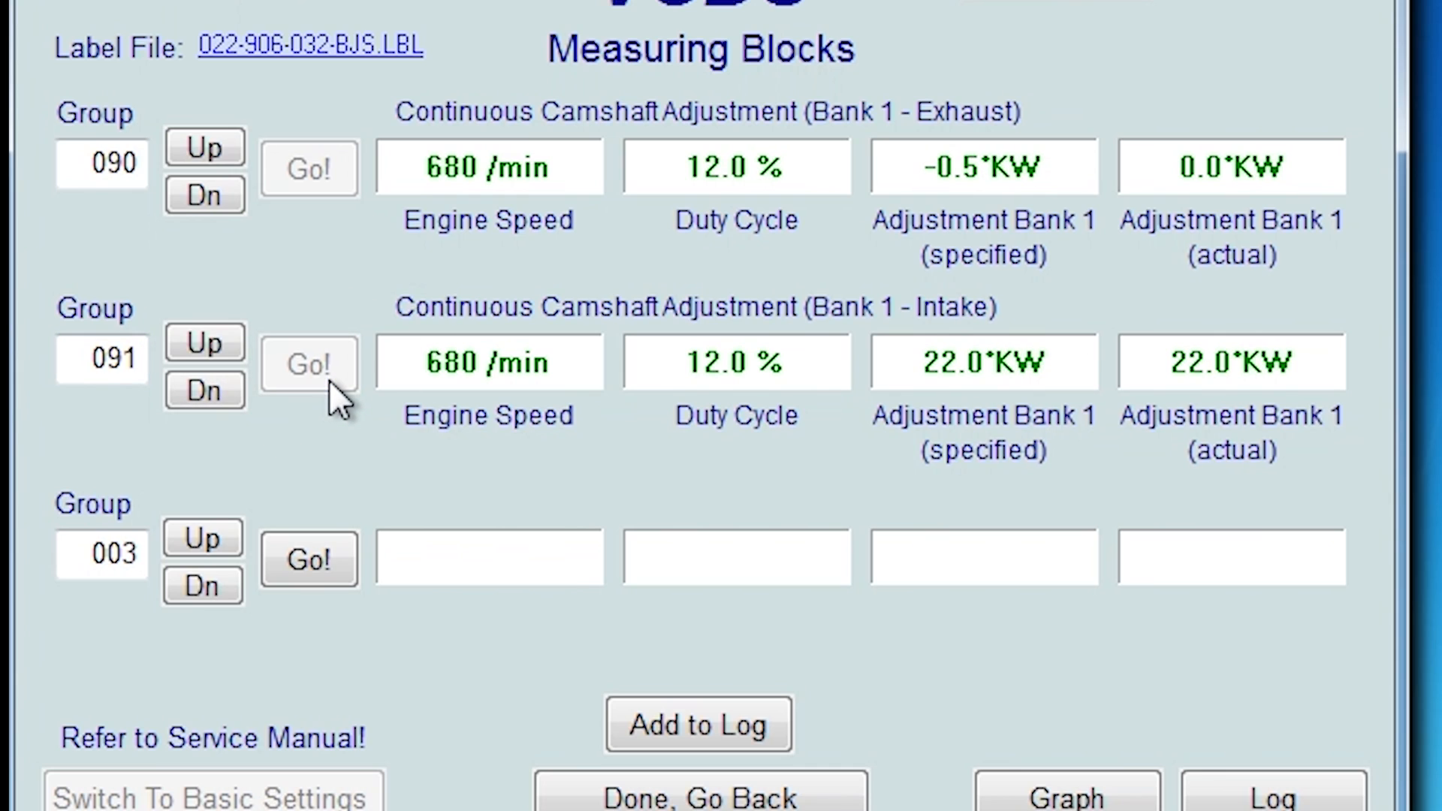
{"action": "left_click", "coordinate": [308, 560]}
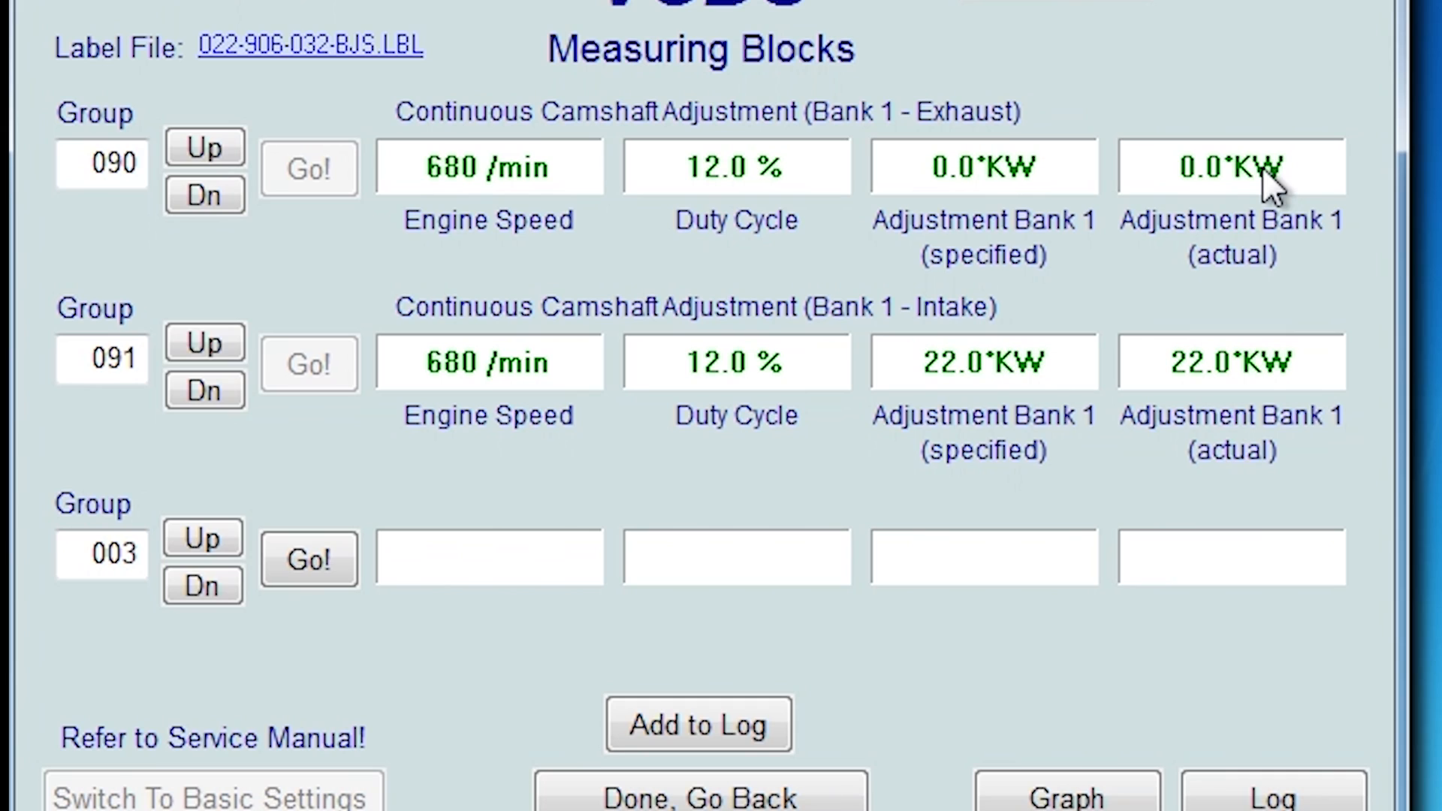
{"action": "mouse_move", "coordinate": [1002, 183]}
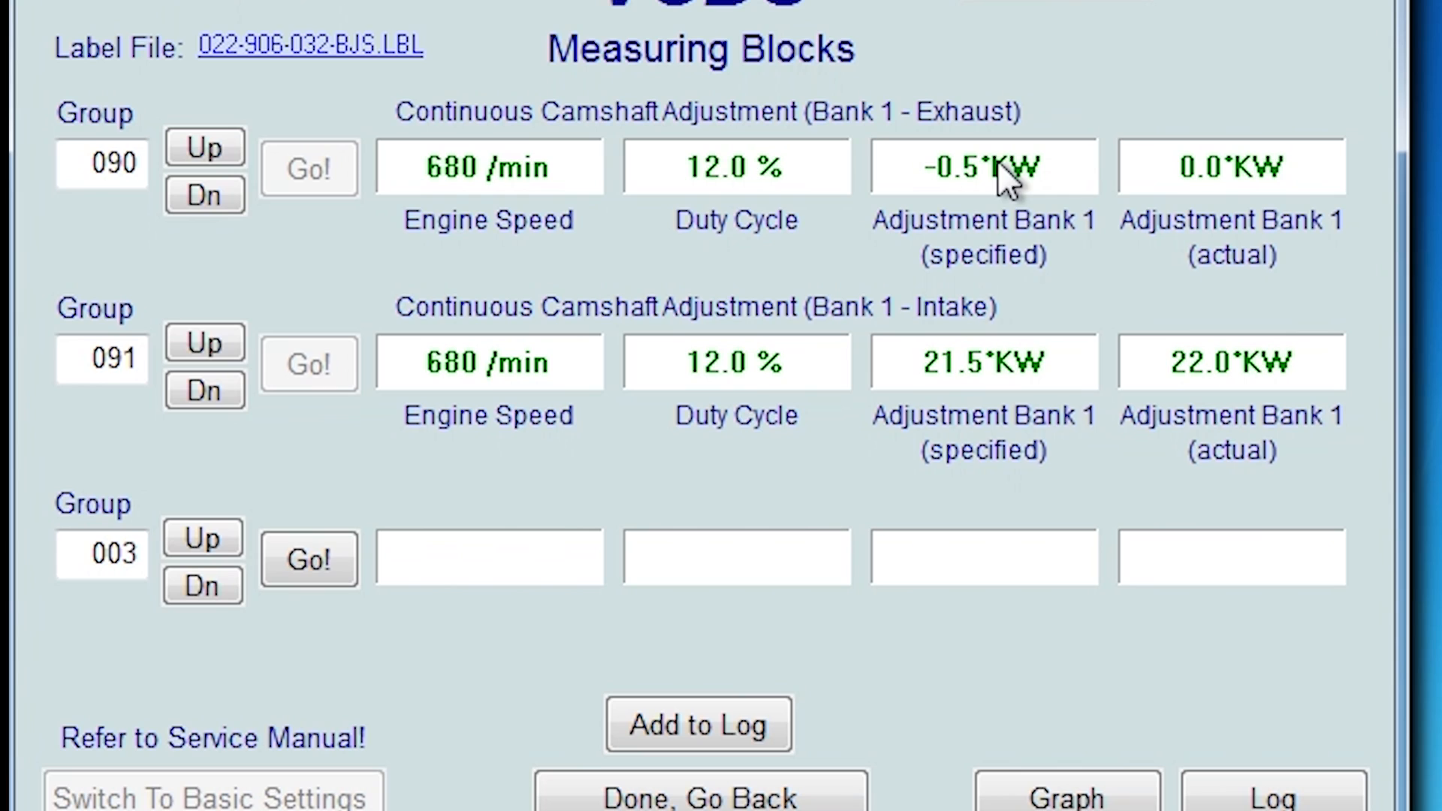
- Re-enter group 91 and reload intake readings, specified 22.0°KW beside exhaust -0.5°KW
{"action": "left_click", "coordinate": [203, 389]}
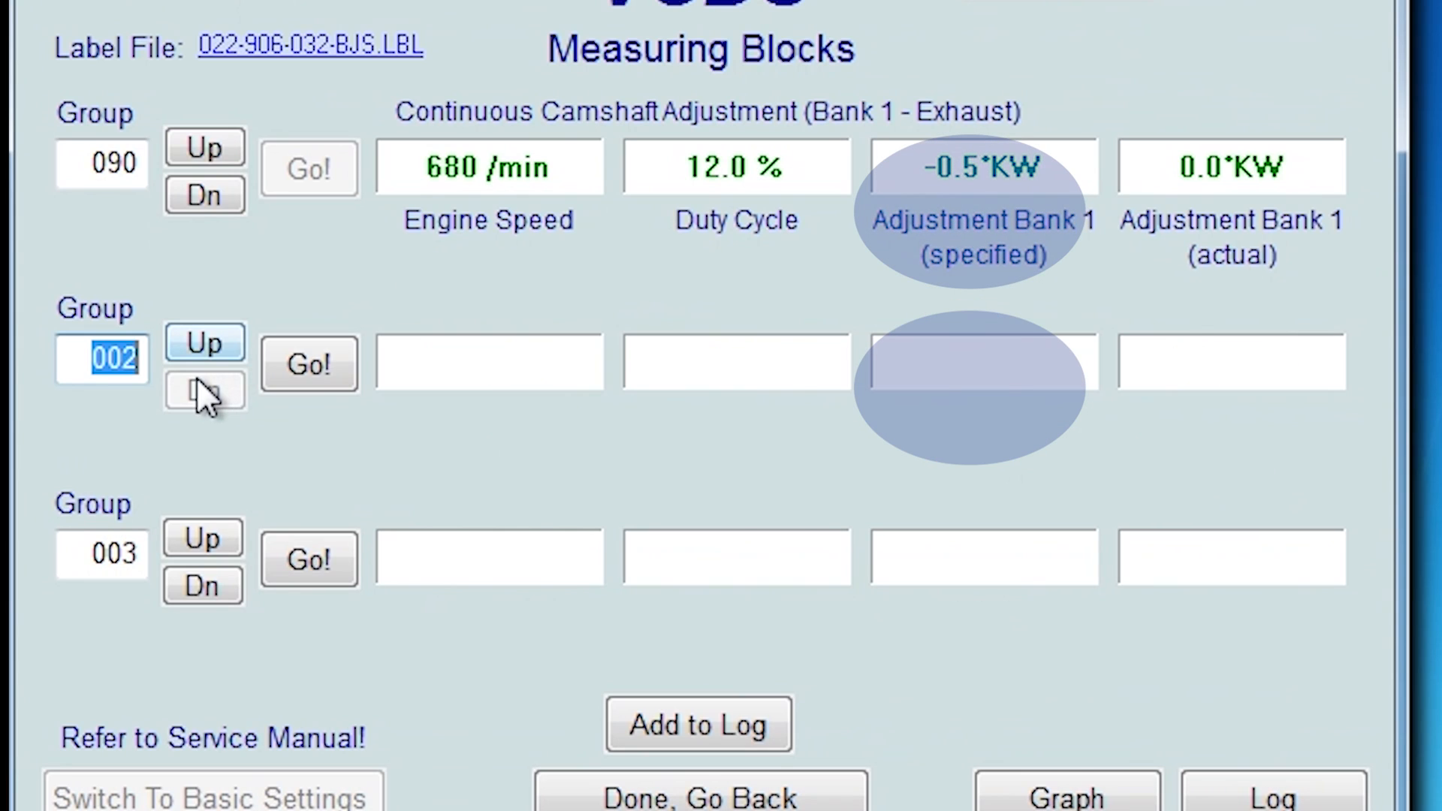
{"action": "left_click", "coordinate": [204, 391]}
{"action": "type", "text": "91"}
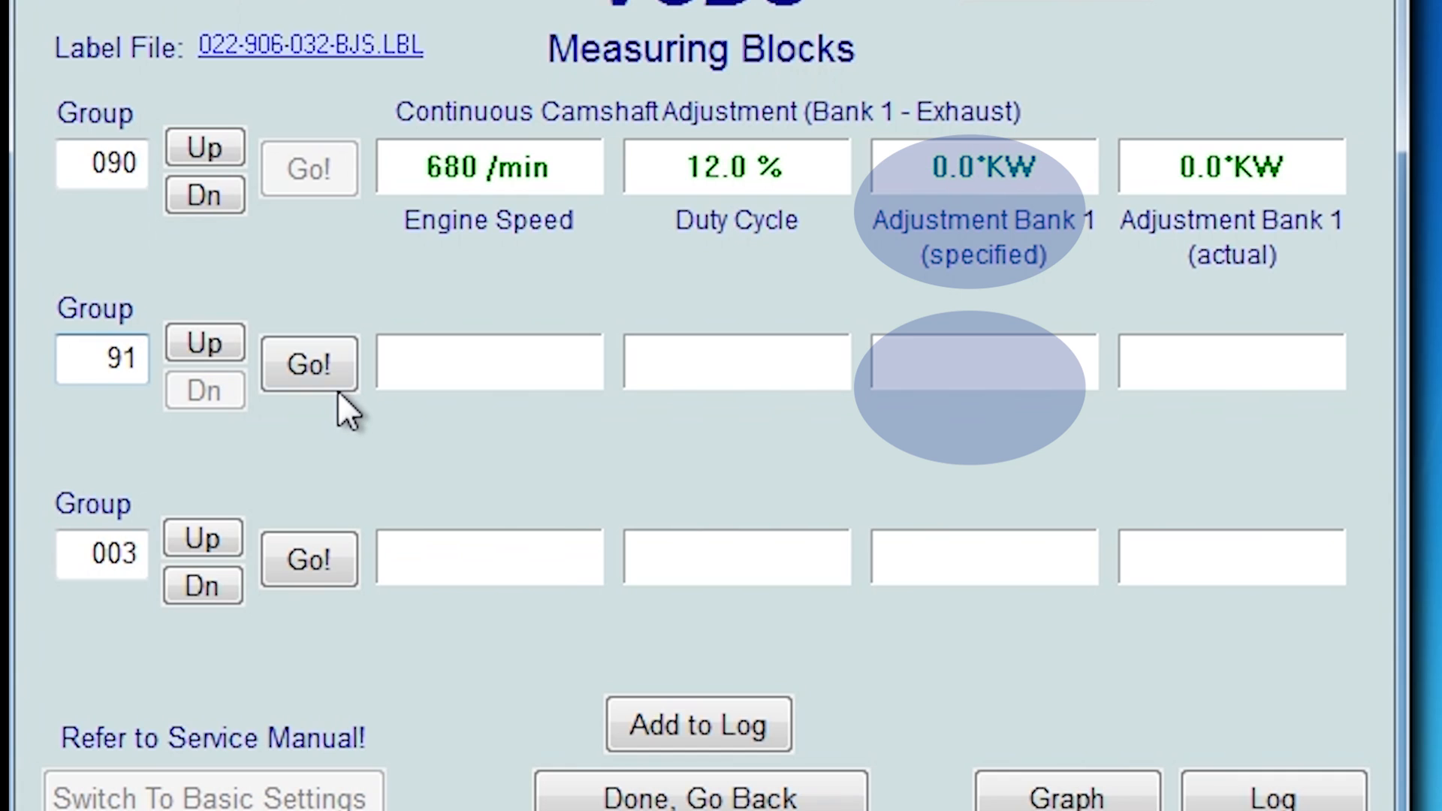
{"action": "left_click", "coordinate": [308, 363]}
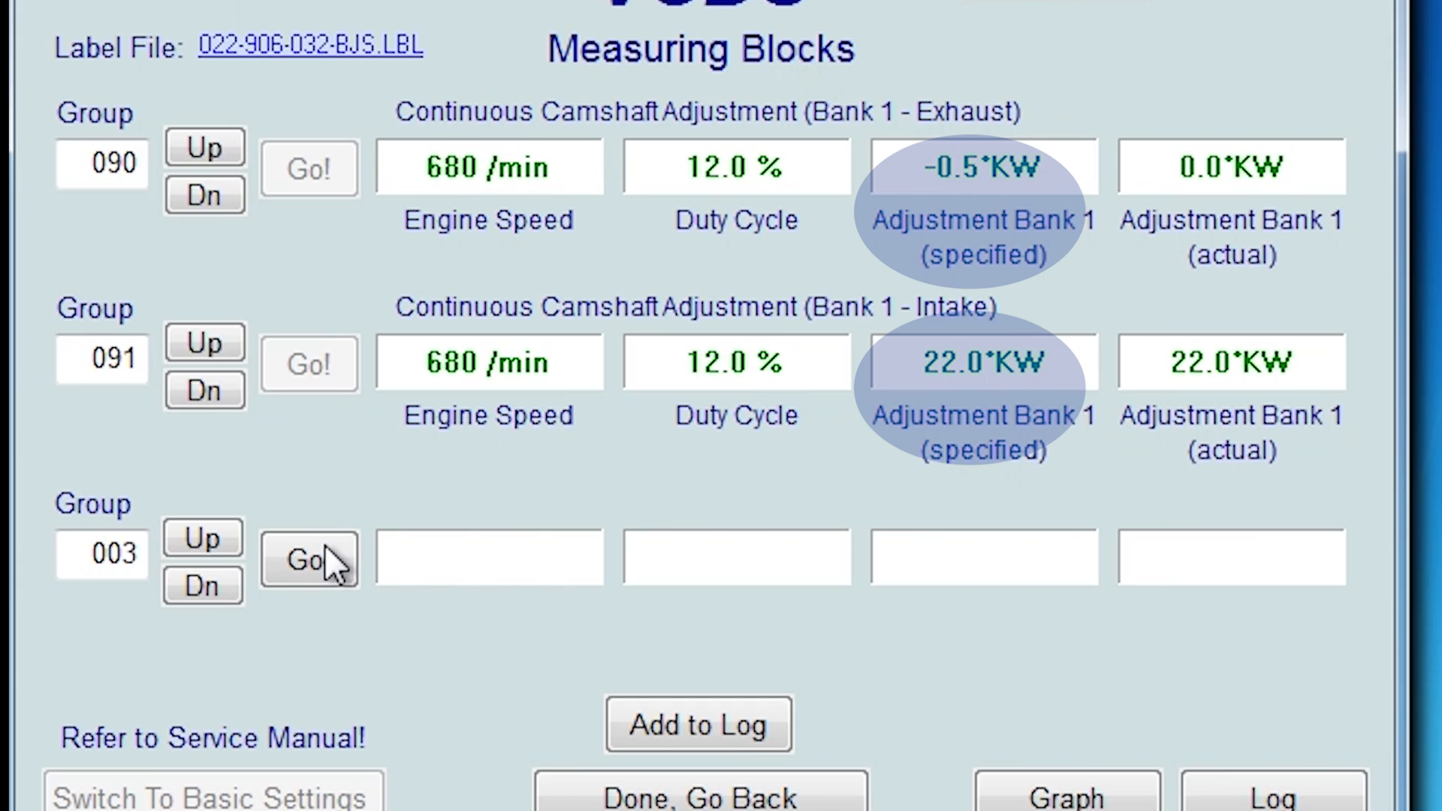
{"action": "left_click", "coordinate": [309, 559]}
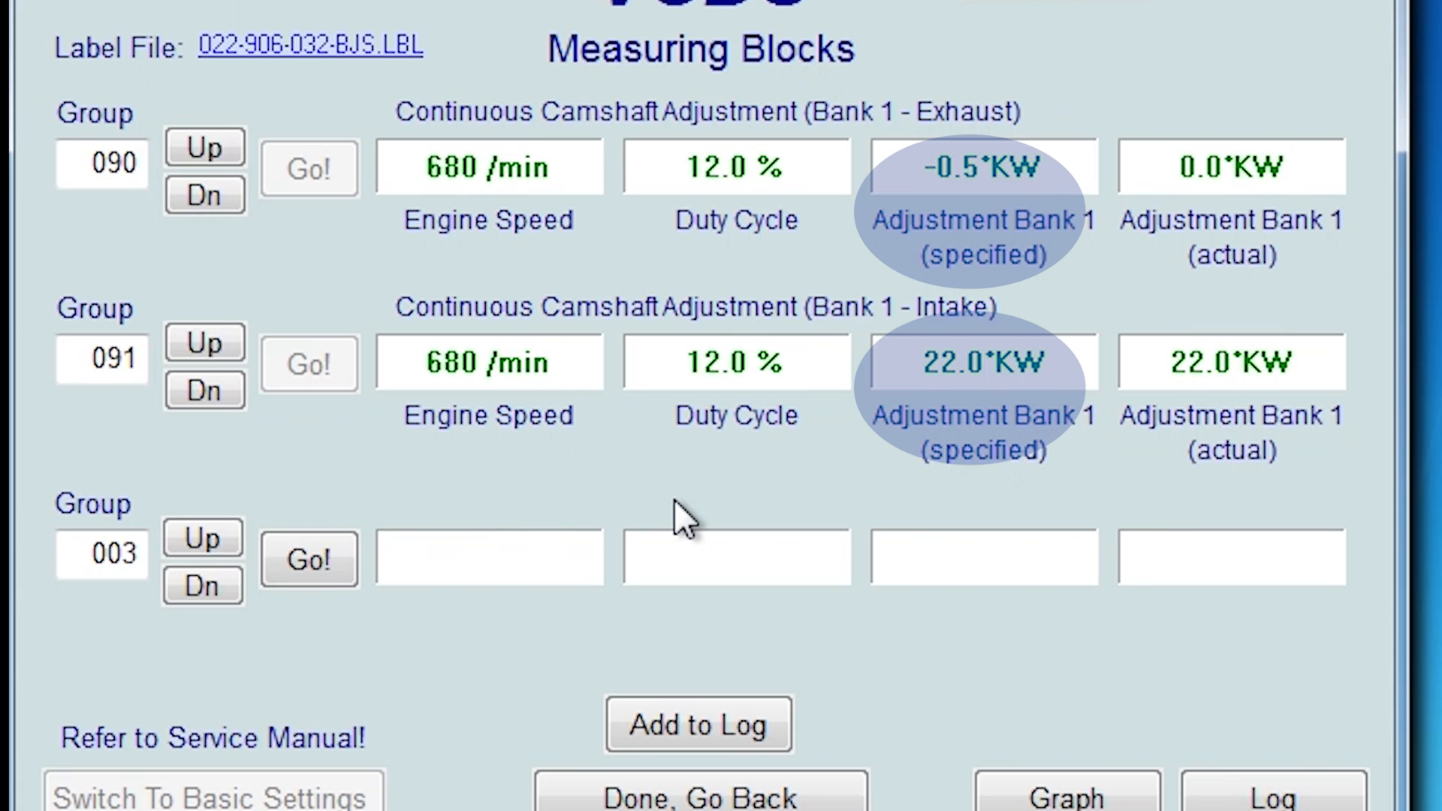
{"action": "mouse_move", "coordinate": [1191, 388]}
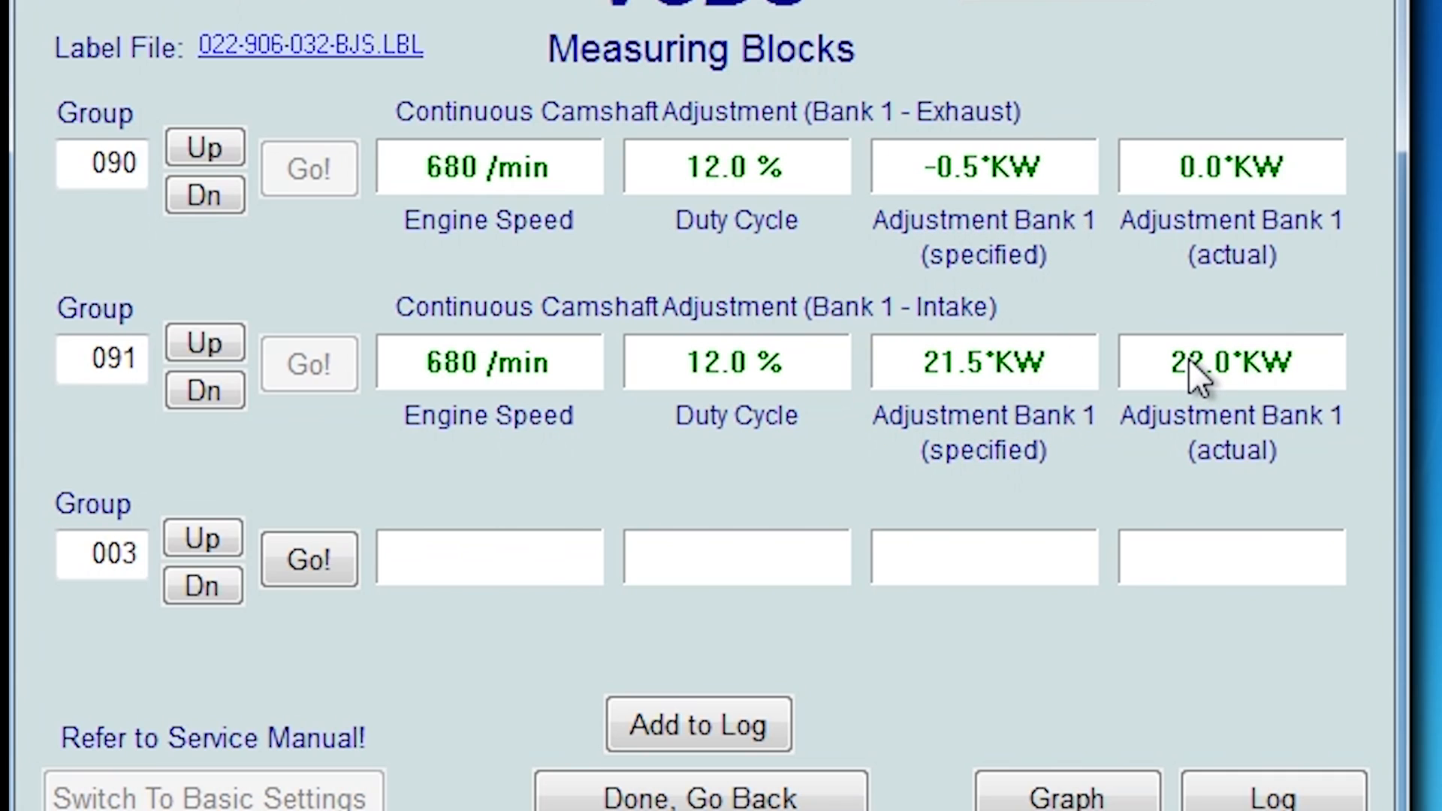
{"action": "mouse_move", "coordinate": [1053, 379]}
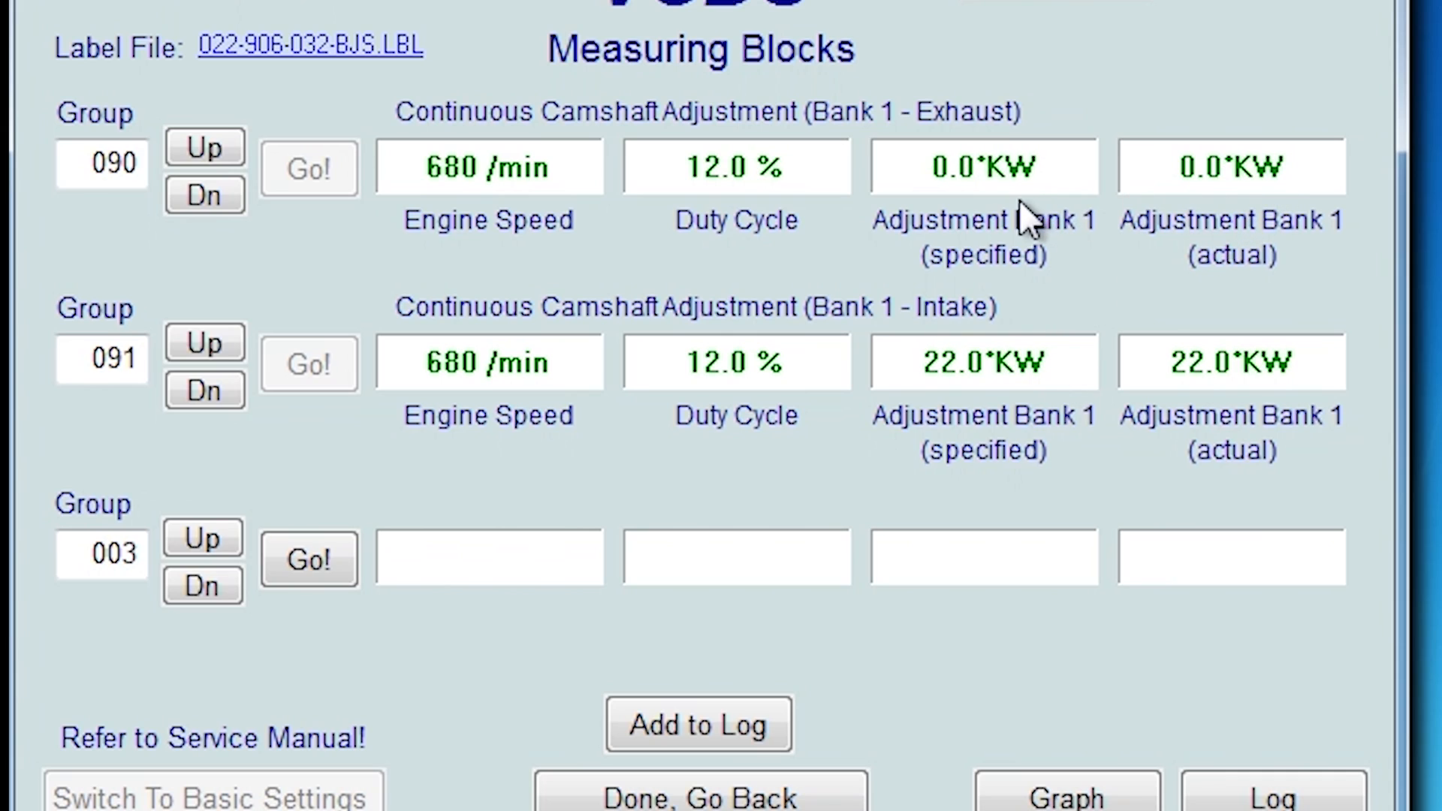
{"action": "mouse_move", "coordinate": [1004, 176]}
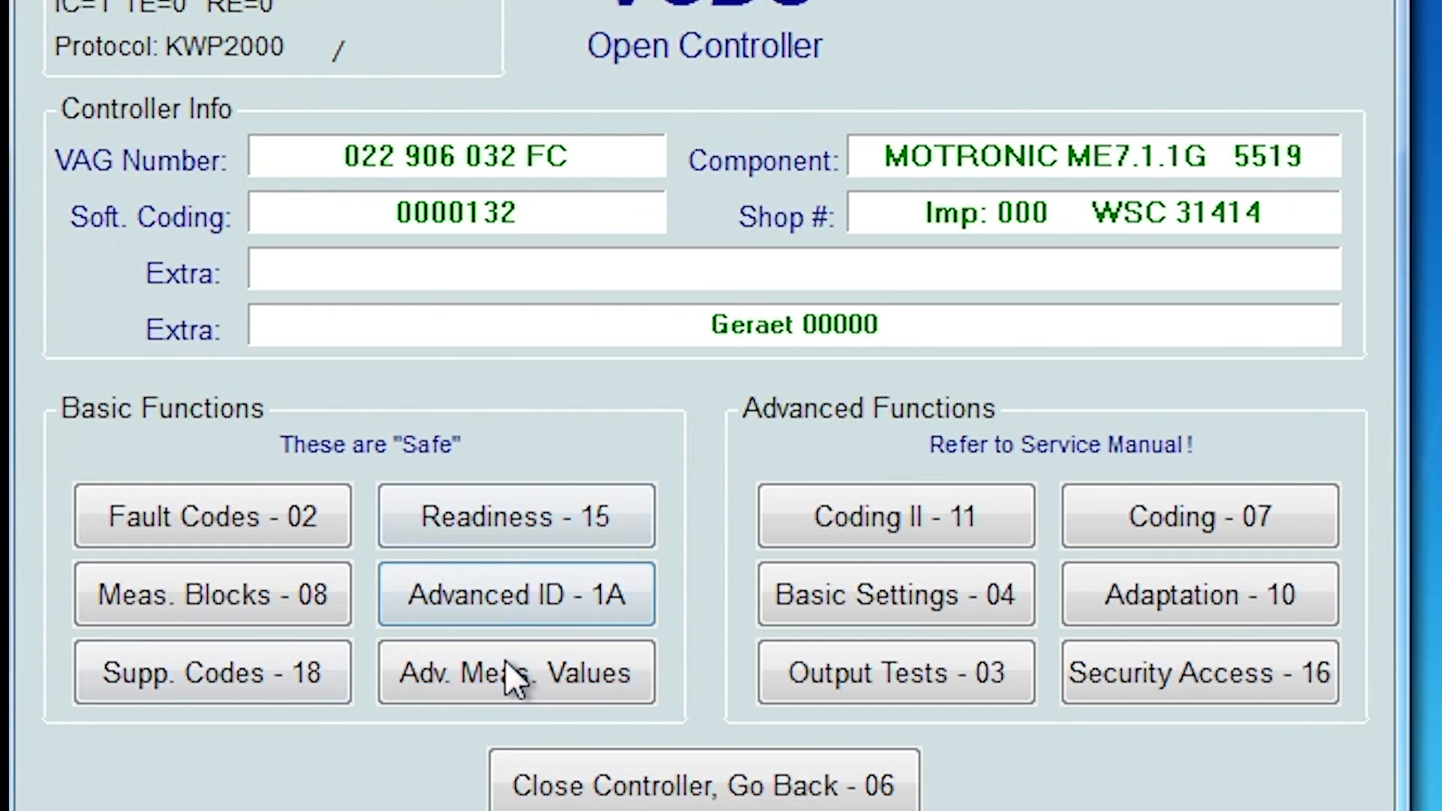
- In Advanced Measuring Values, tick blocks 090-1 to 090-4 plus 091-3 and 091-4
{"action": "left_click", "coordinate": [516, 672]}
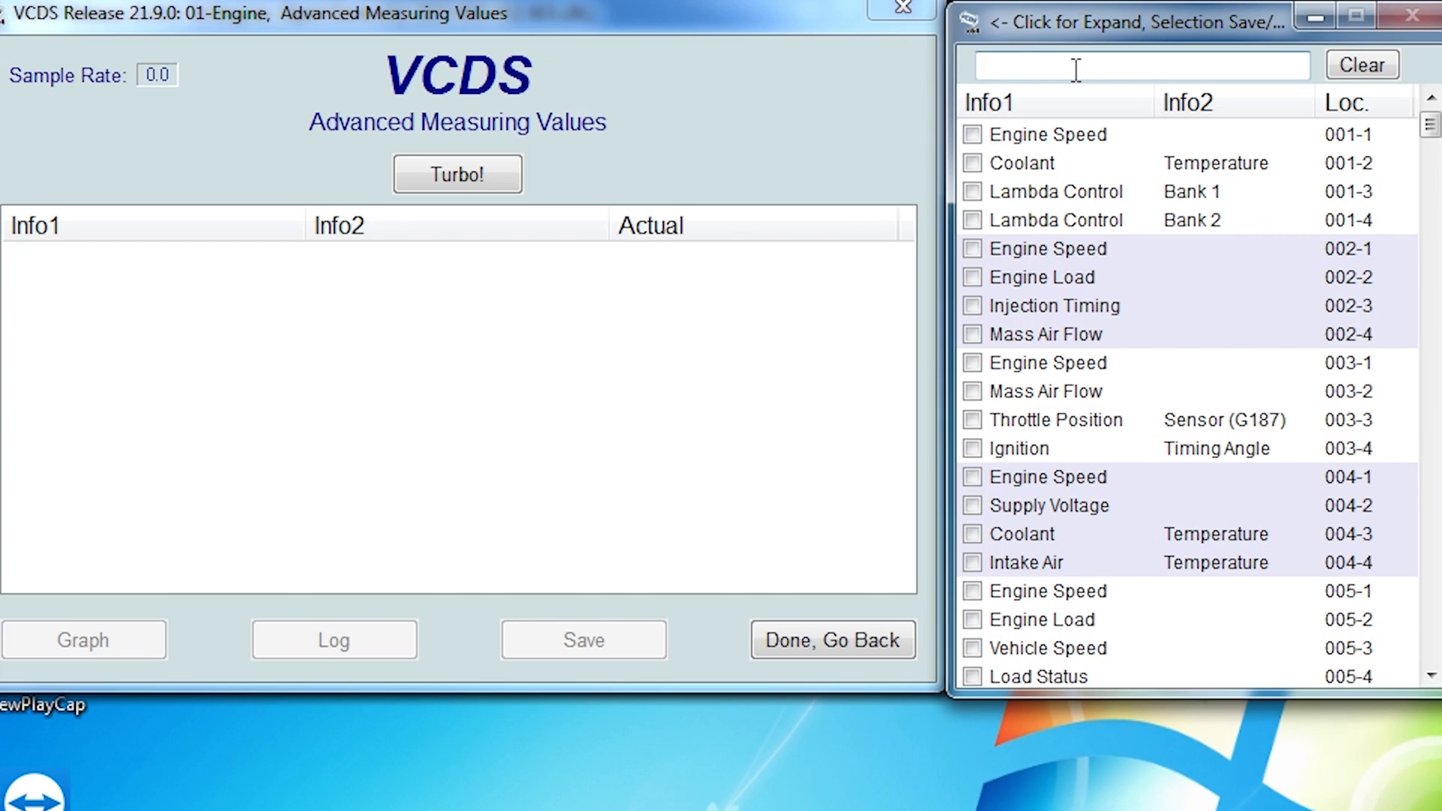
{"action": "type", "text": "90"}
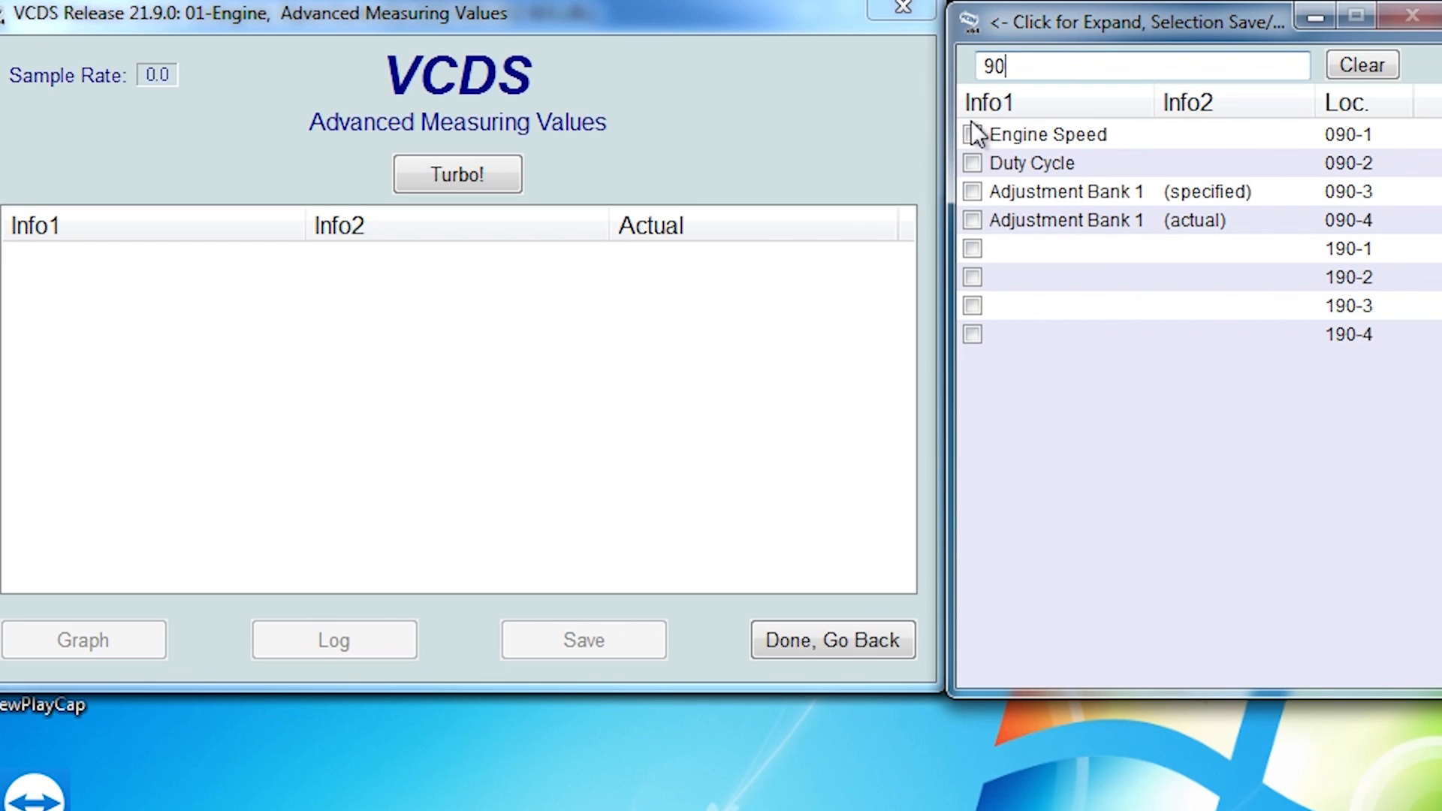
{"action": "left_click", "coordinate": [971, 163]}
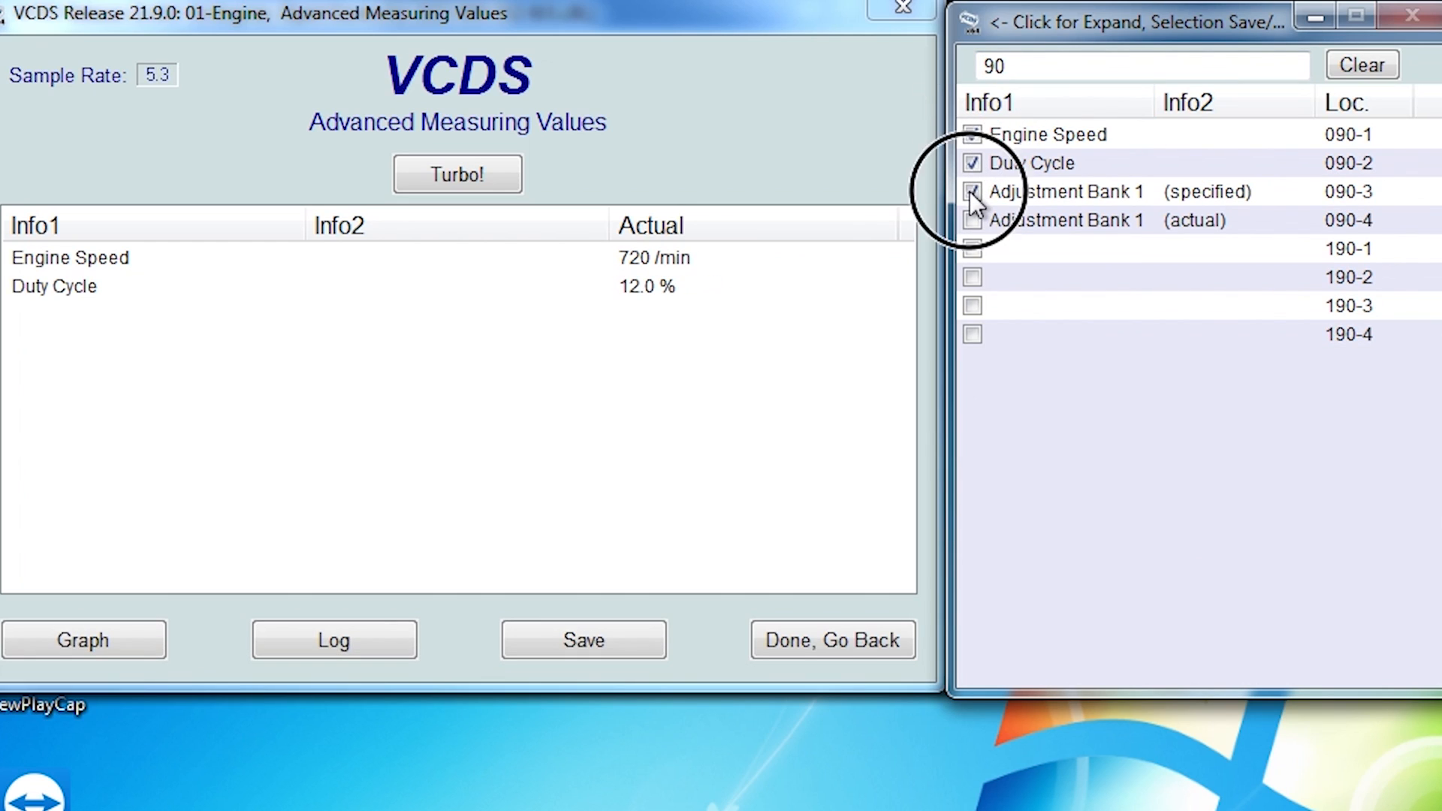
{"action": "left_click", "coordinate": [971, 191]}
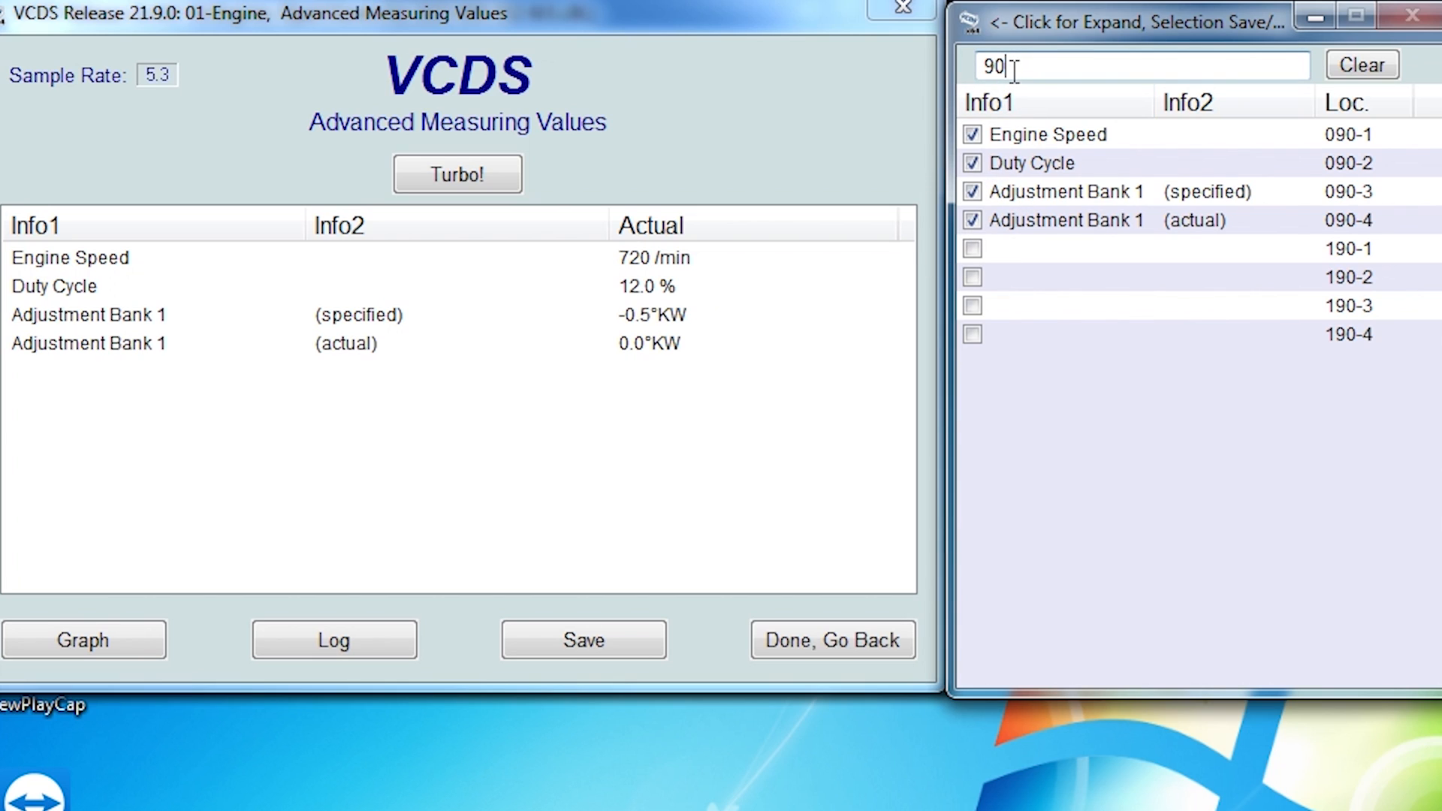
{"action": "type", "text": "91"}
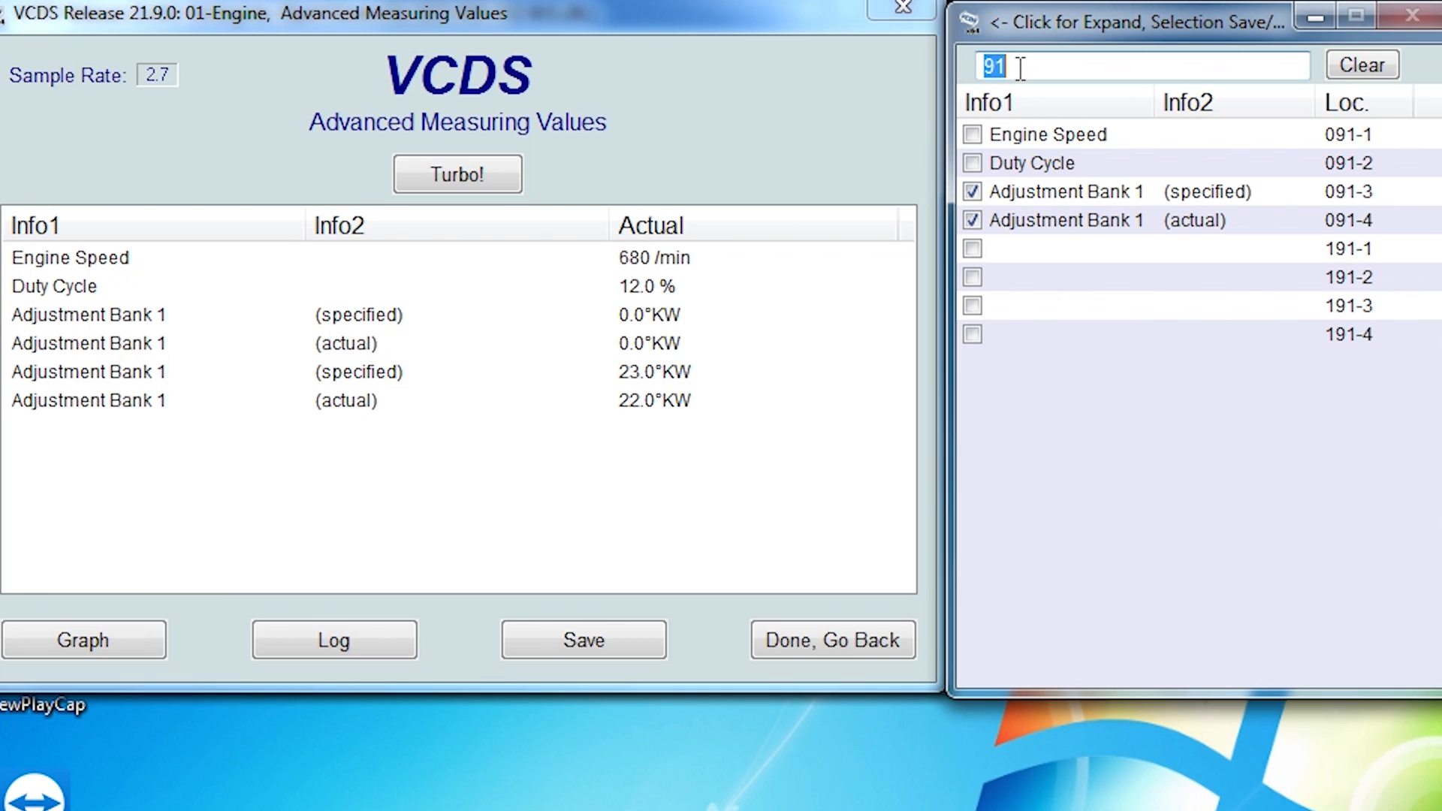
{"action": "type", "text": "208"}
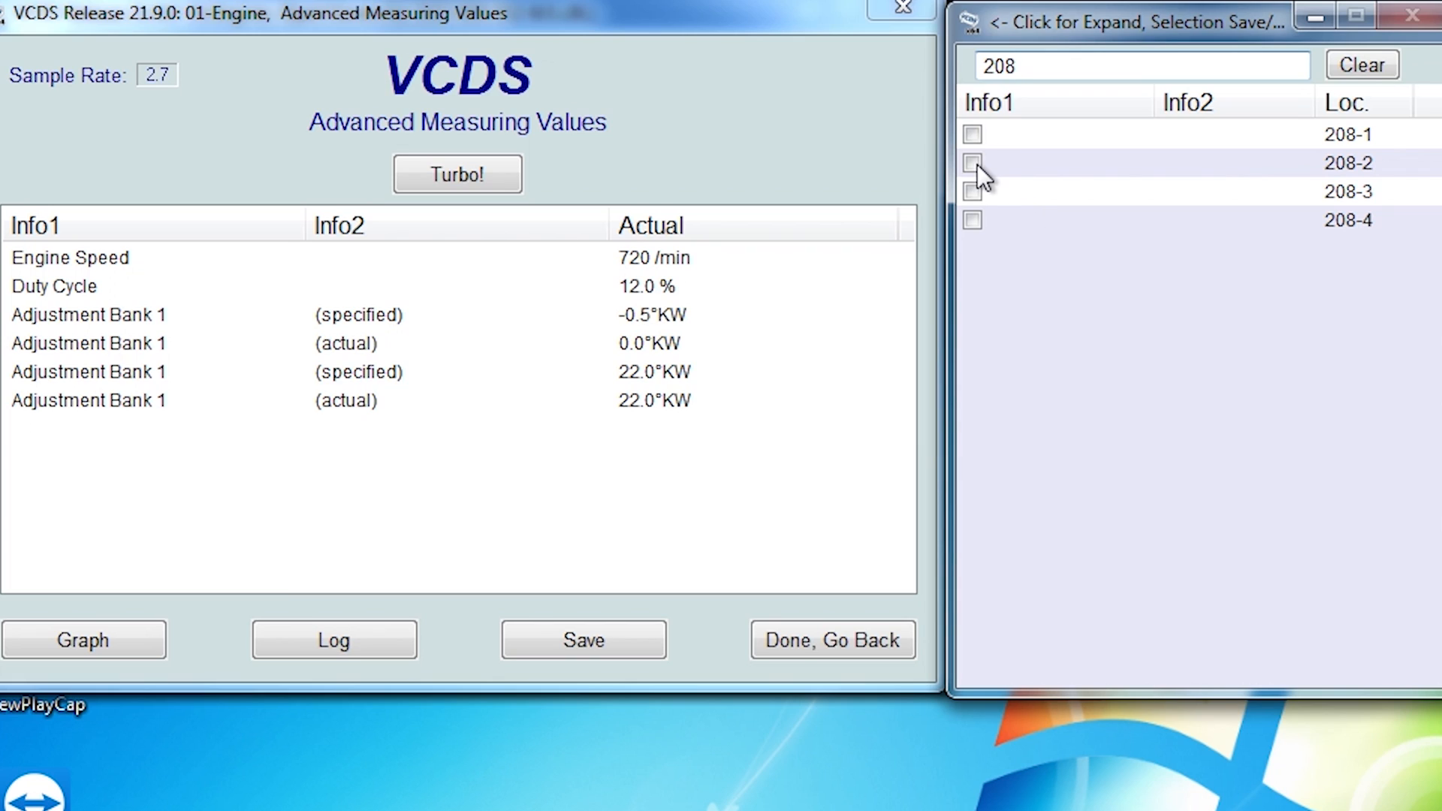
- Tick blocks 208-3 and 209-3, unticking 209-1 and 209-4, for eight values
{"action": "left_click", "coordinate": [970, 192]}
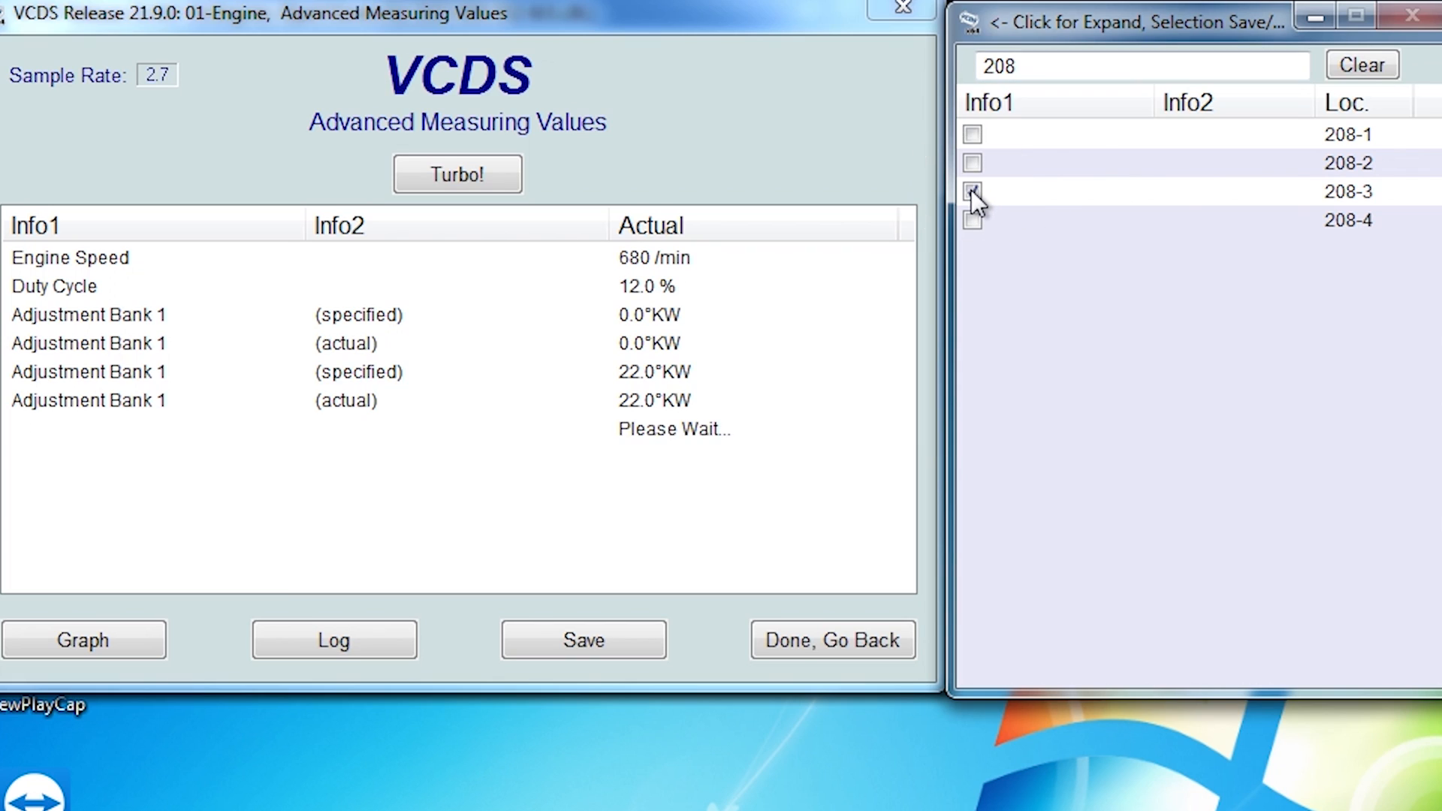
{"action": "left_click", "coordinate": [971, 191]}
{"action": "type", "text": "209"}
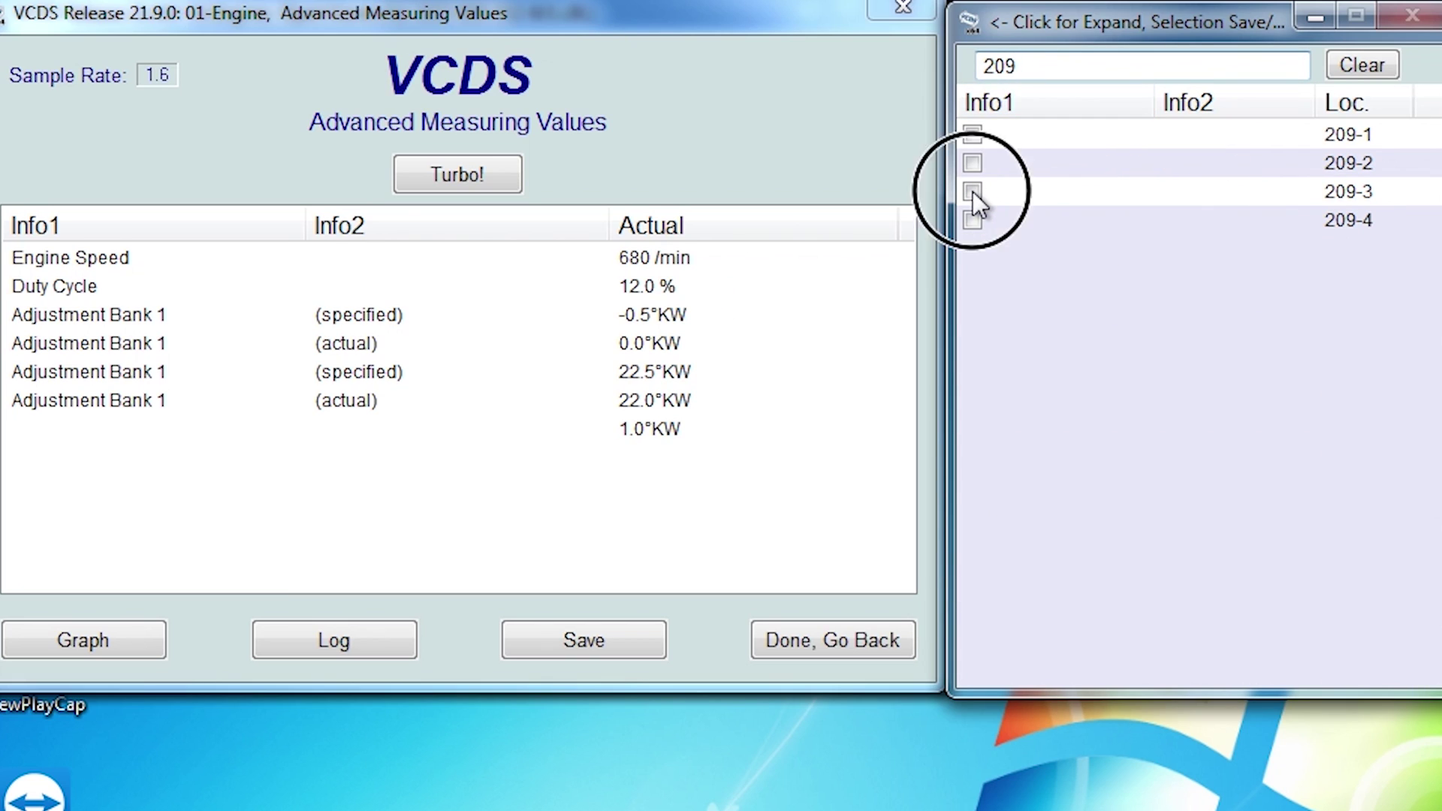
{"action": "left_click", "coordinate": [971, 192]}
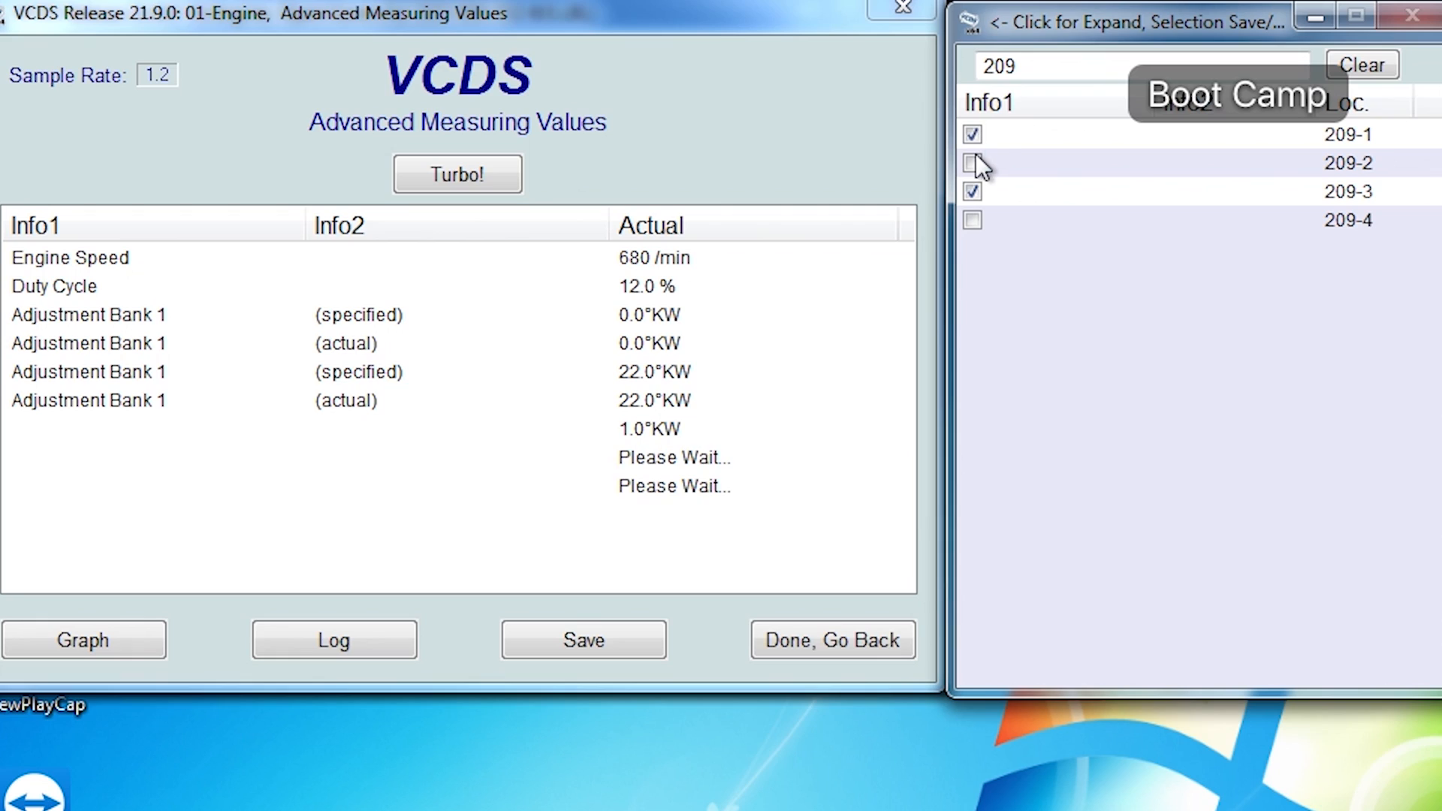
{"action": "left_click", "coordinate": [970, 163]}
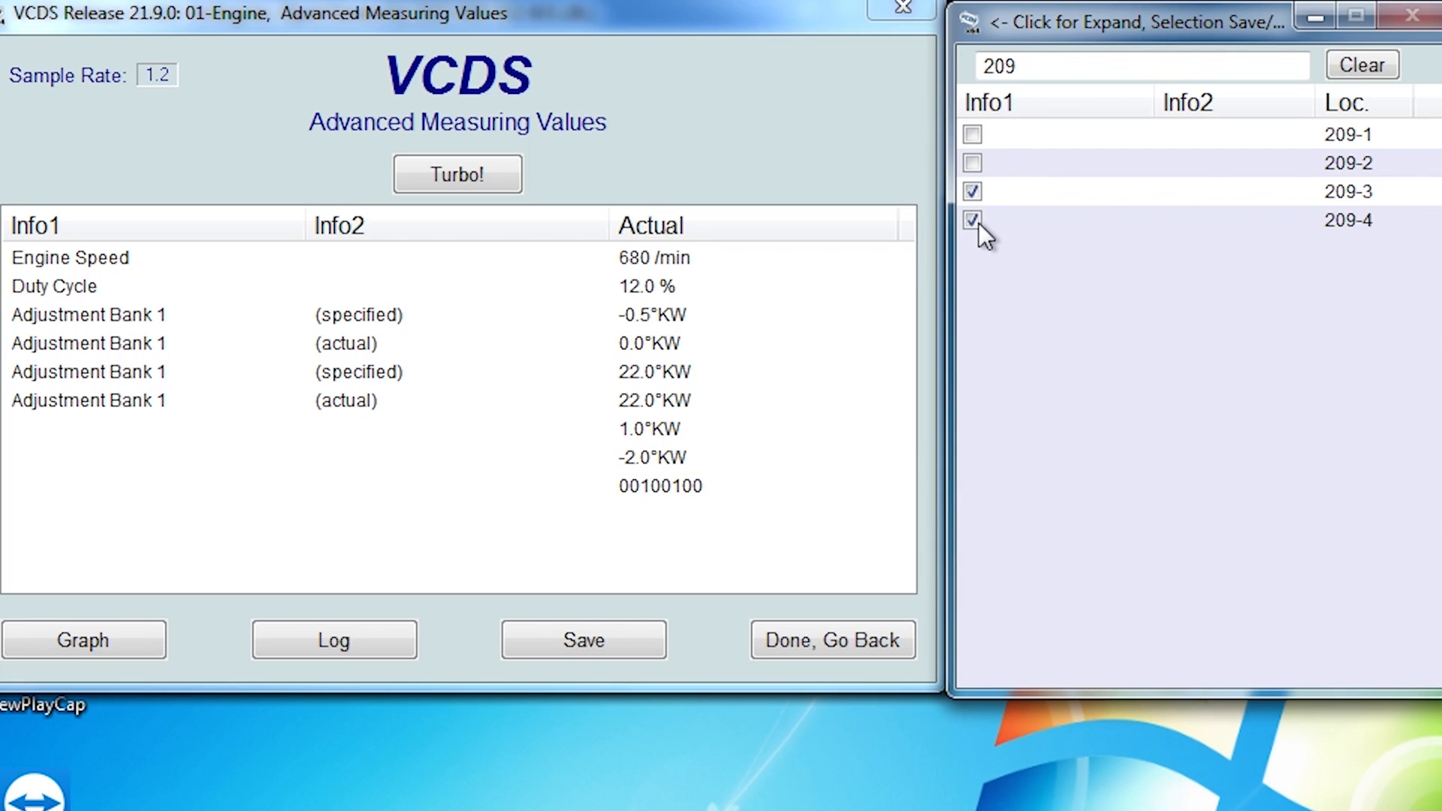
{"action": "left_click", "coordinate": [971, 220]}
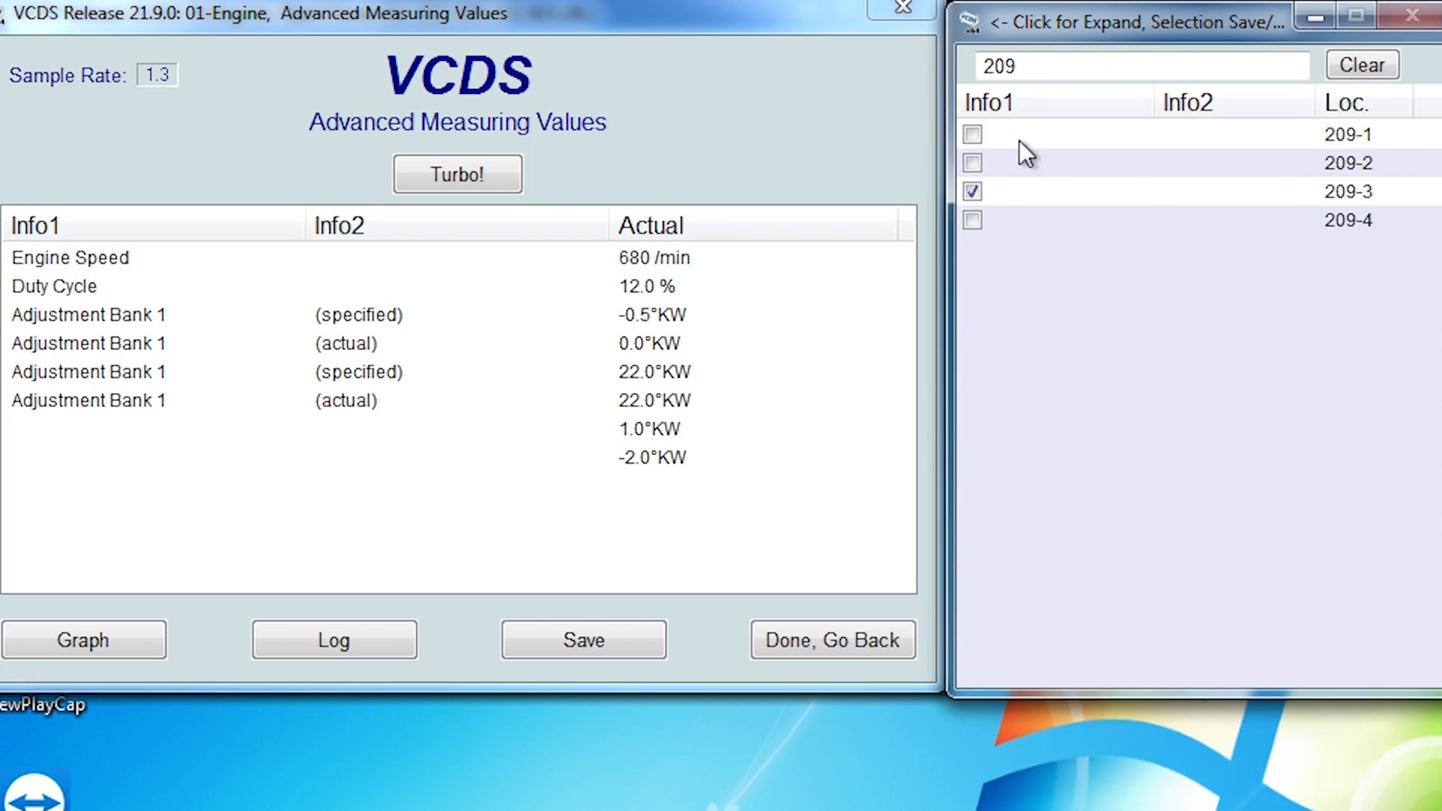
- Tick blocks 208-2 and 209-2, reading counts 124 and 127
{"action": "type", "text": "208"}
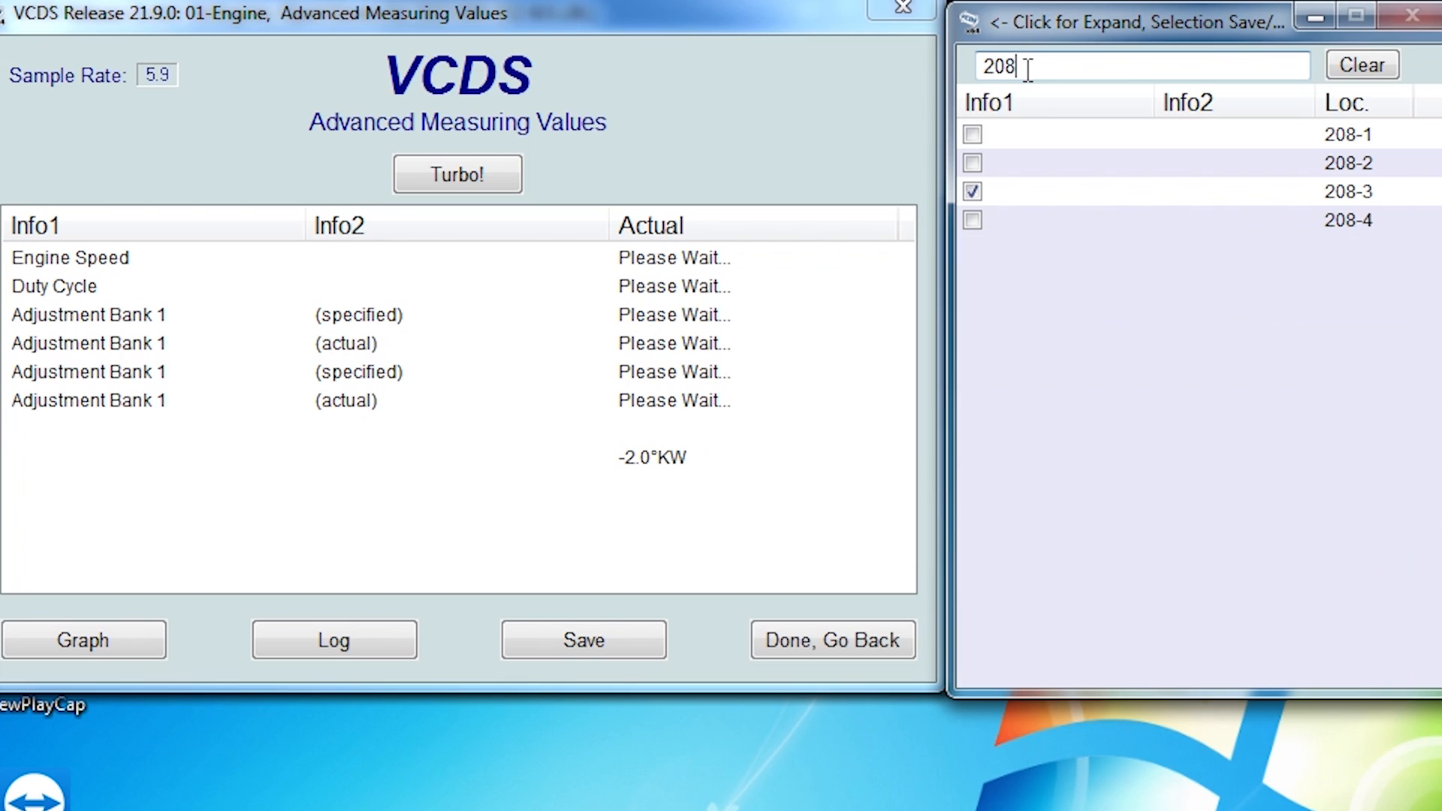
{"action": "left_click", "coordinate": [972, 163]}
{"action": "type", "text": "209"}
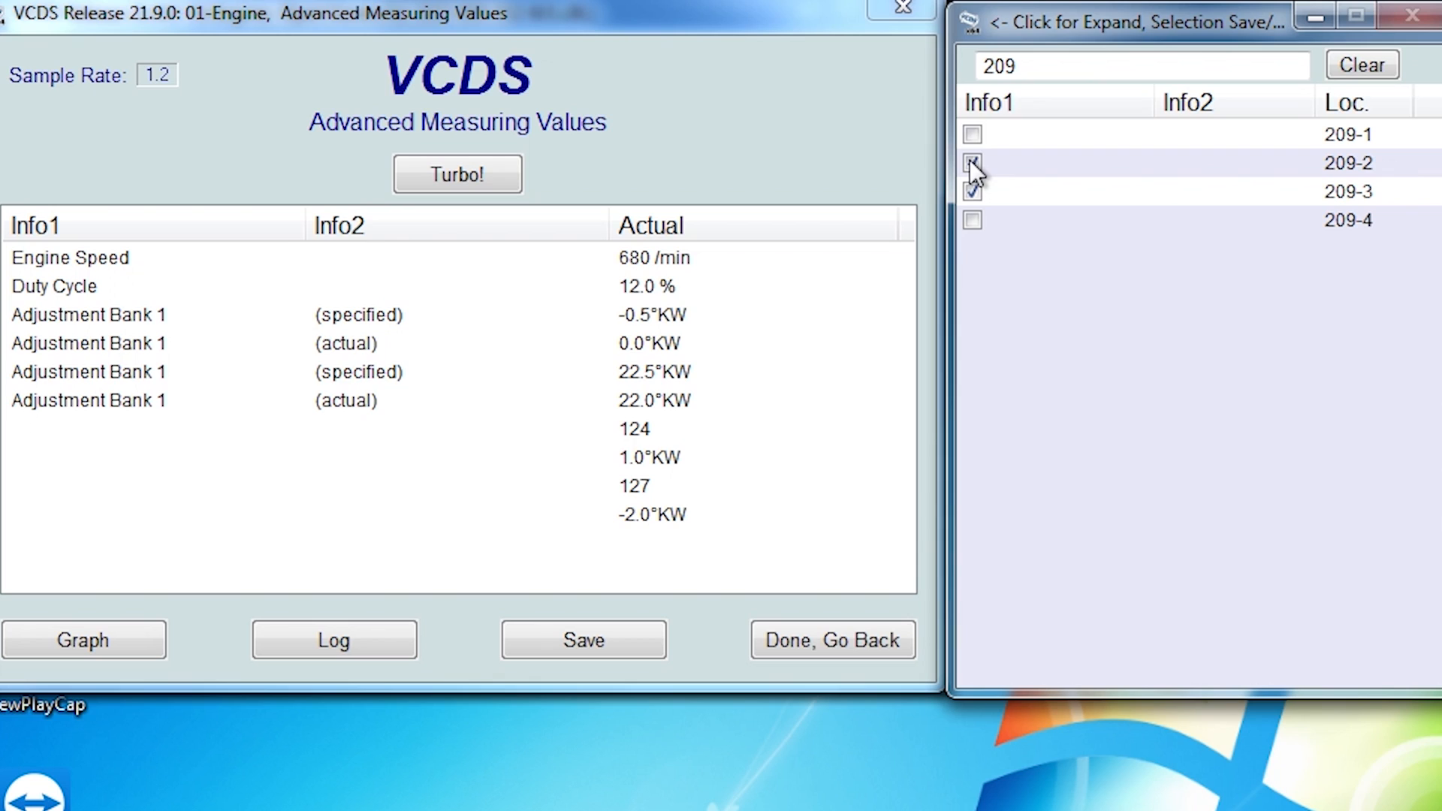
{"action": "left_click", "coordinate": [970, 163]}
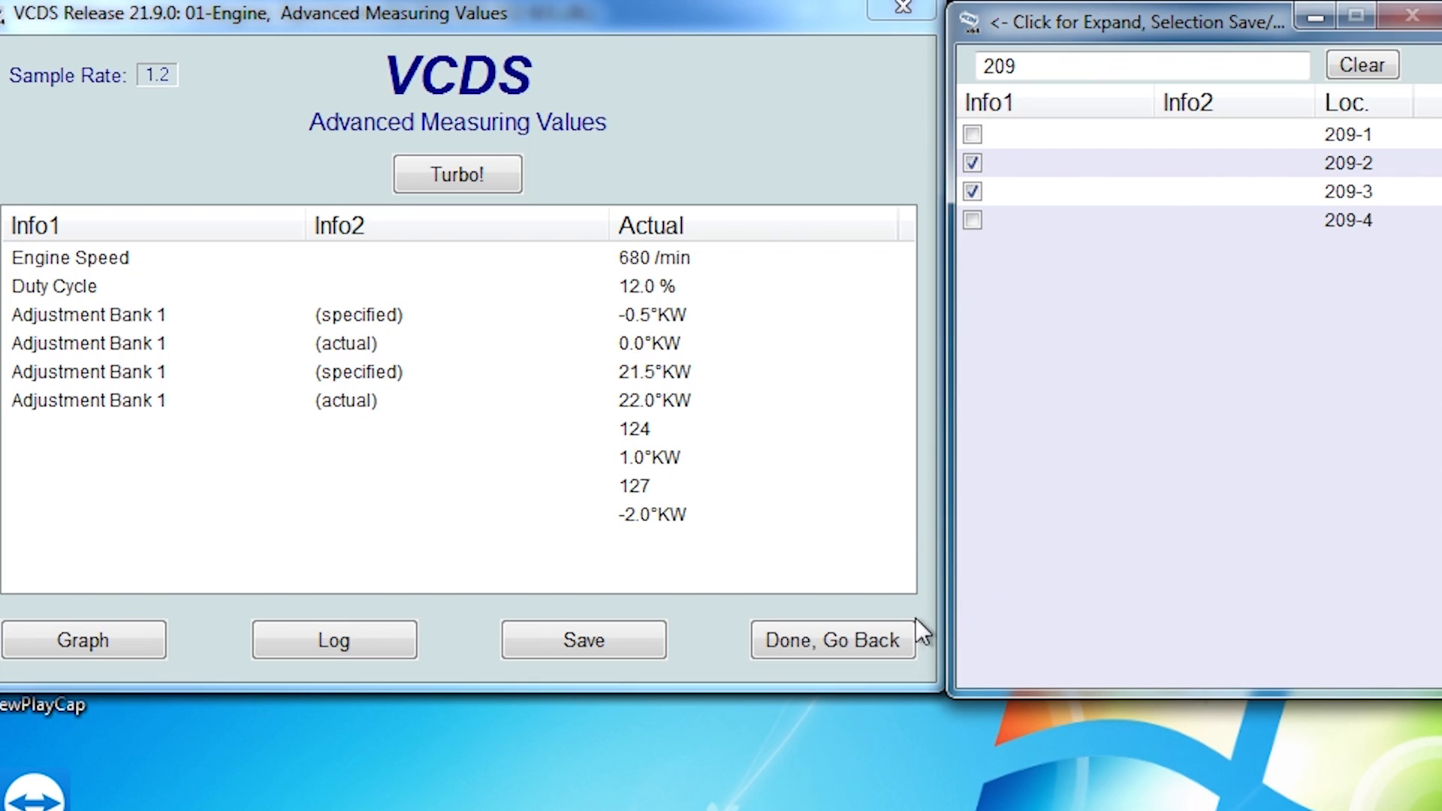